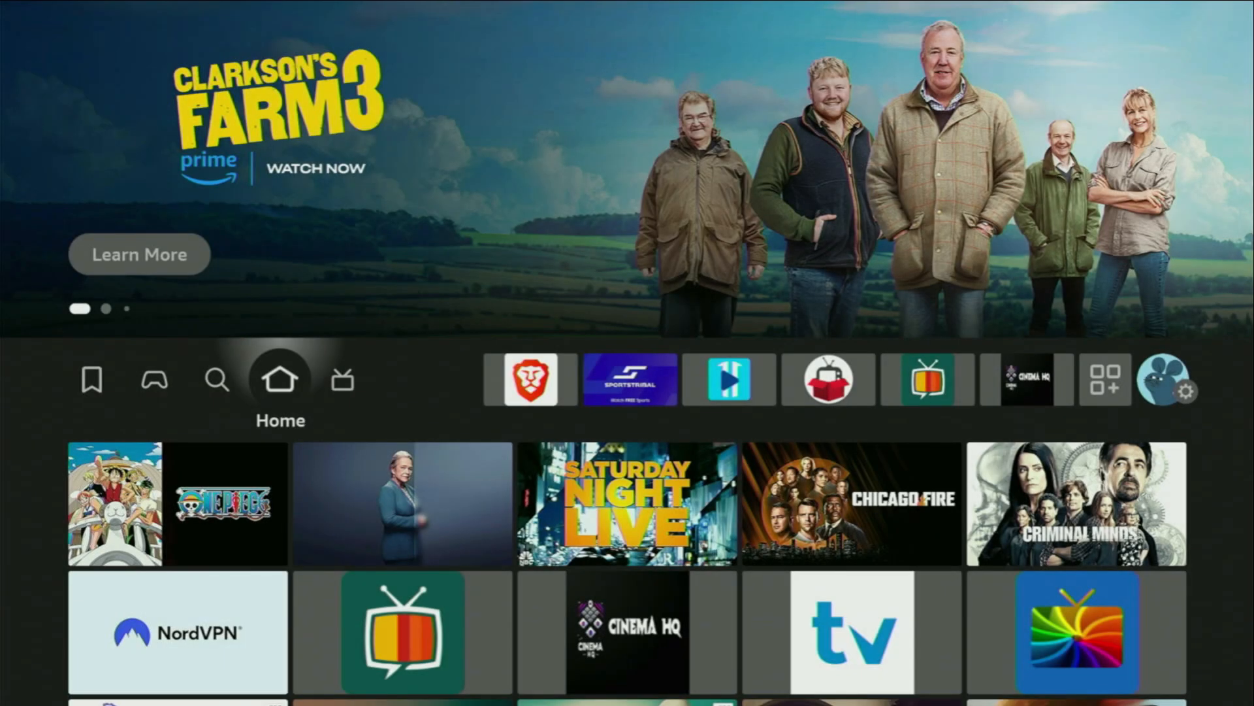
# Step: Search Fire TV for 'Dow' and install the Downloader app
pyautogui.click(217, 379)
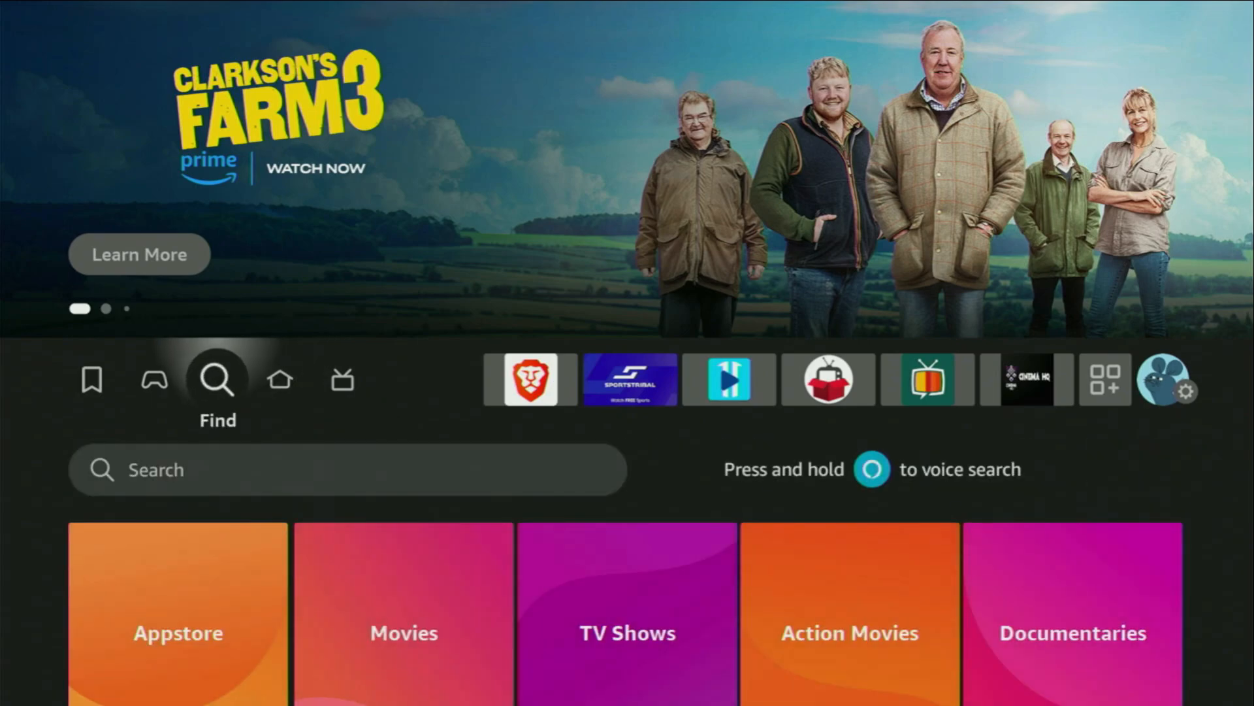
pyautogui.scroll(-3)
pyautogui.write('Do')
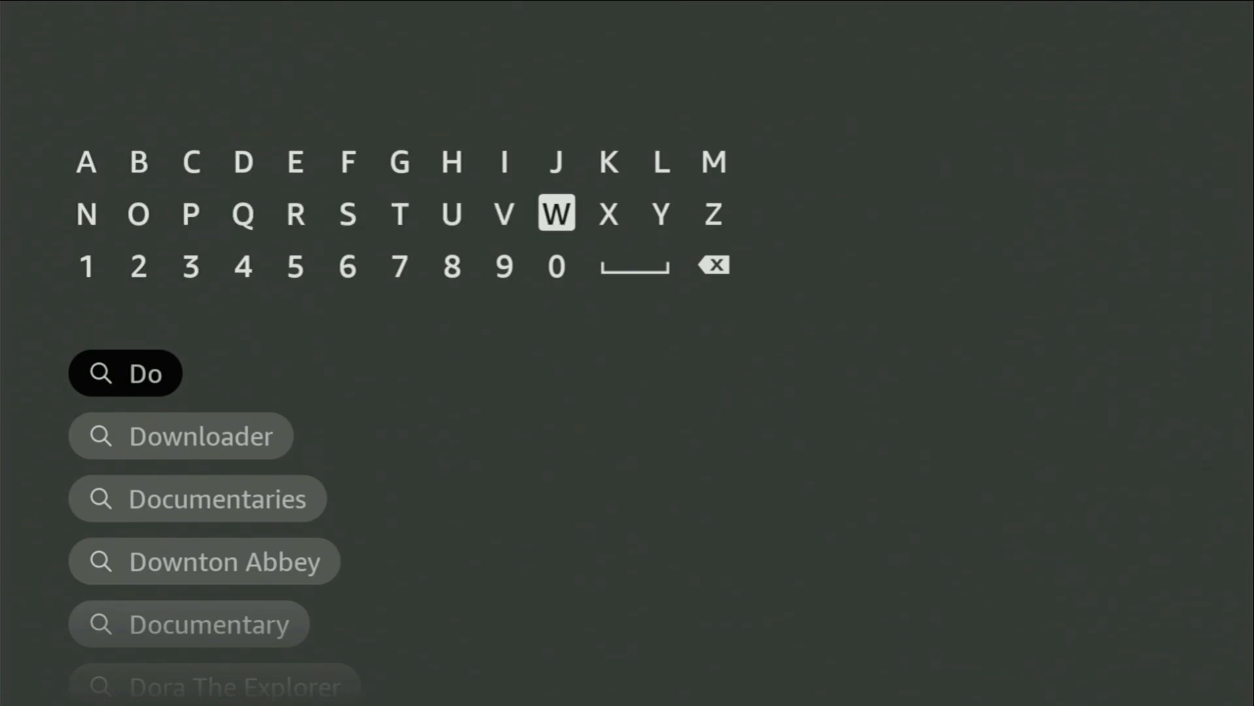
pyautogui.click(556, 211)
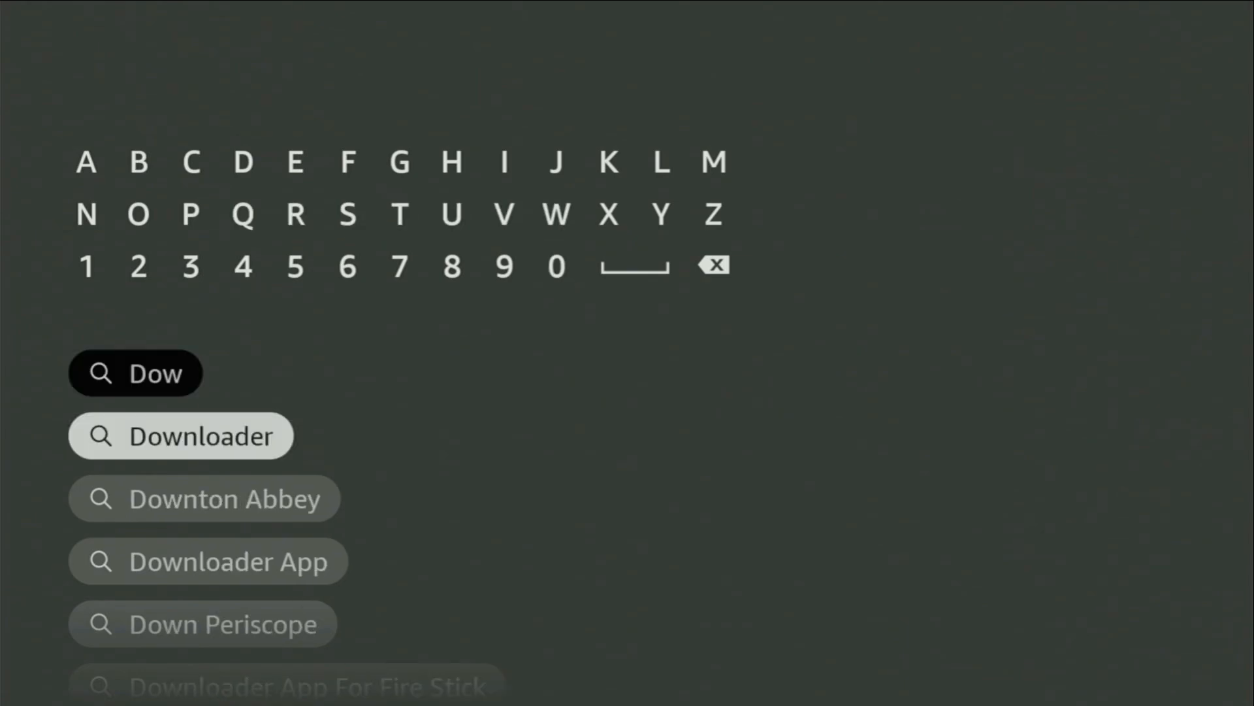
pyautogui.click(182, 435)
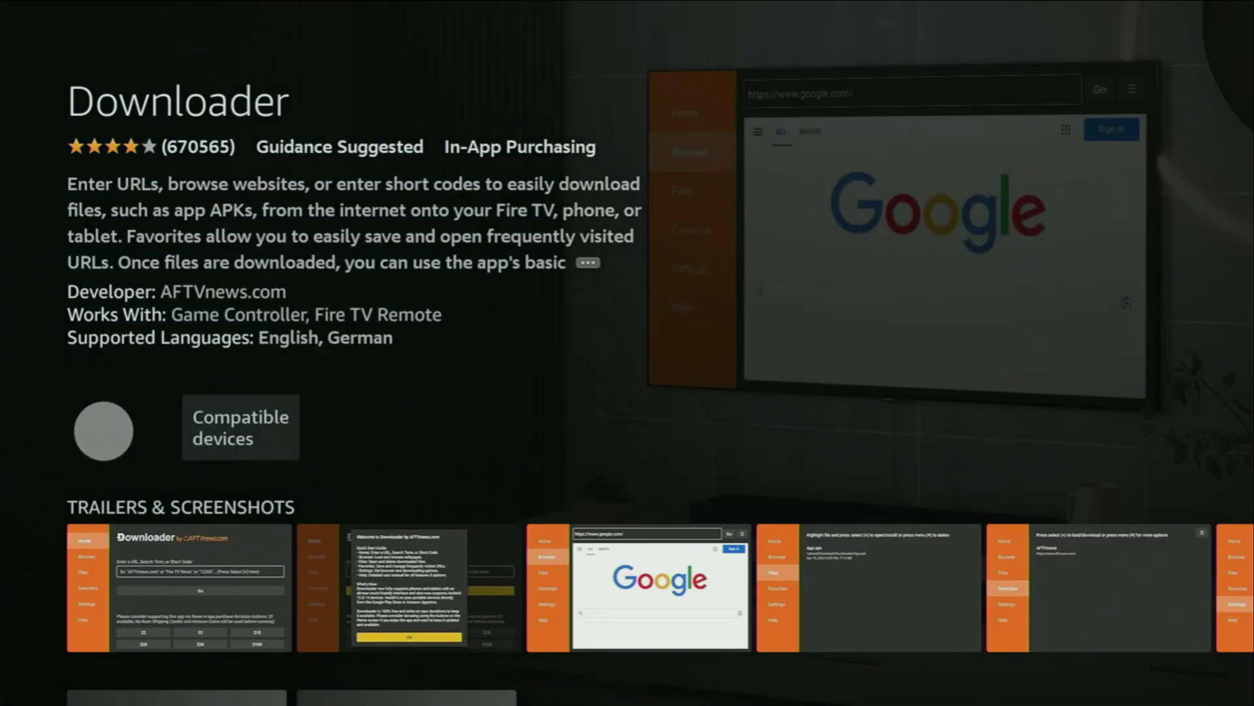
pyautogui.click(102, 430)
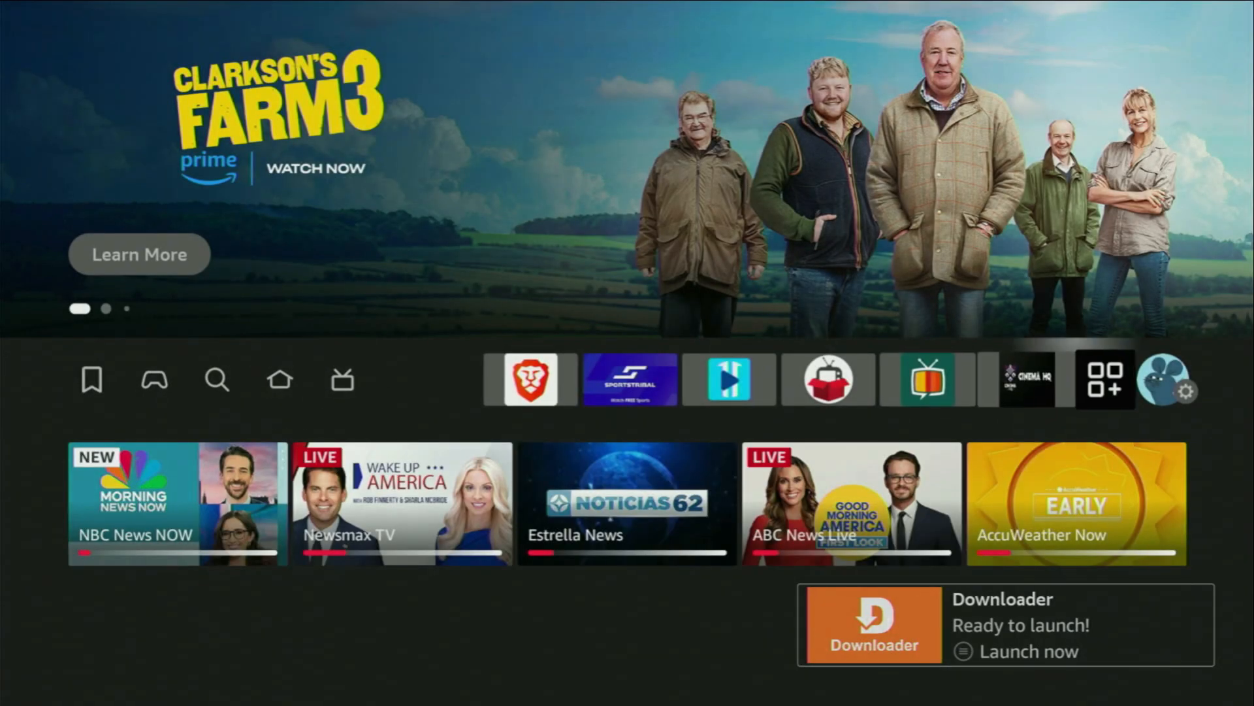
# Step: Go to the Settings gear and enter the My Fire TV menu
pyautogui.click(1190, 391)
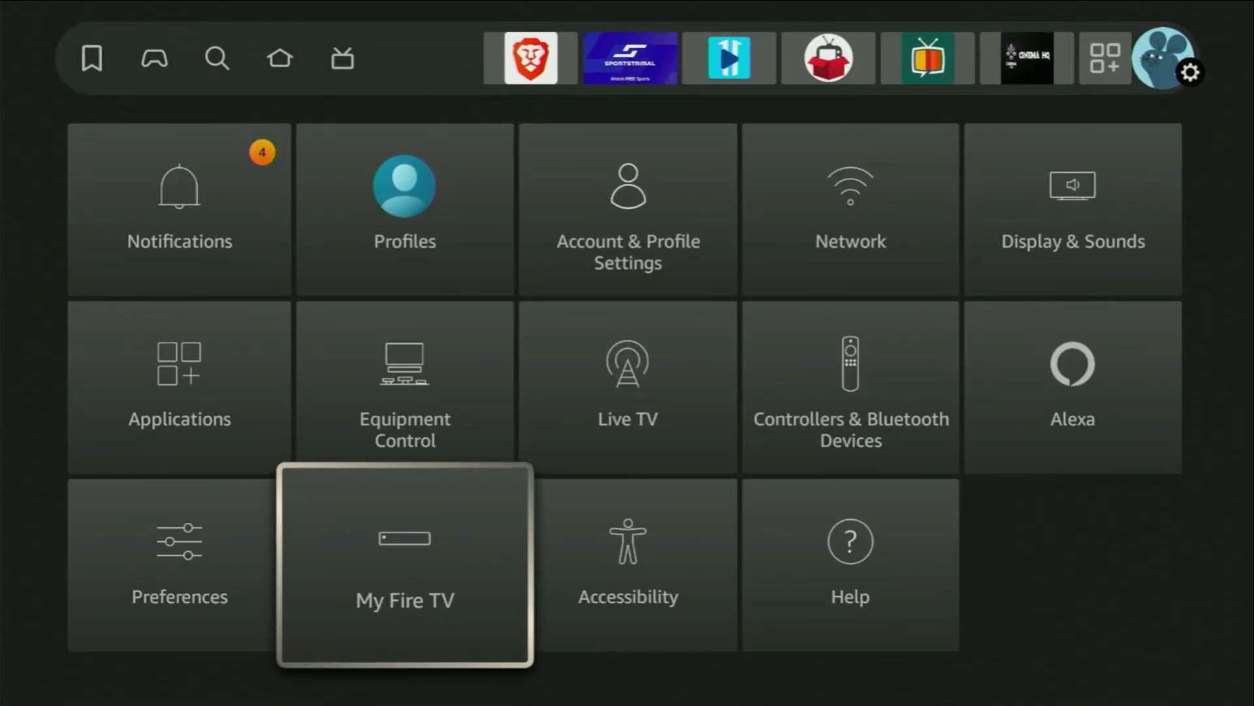
pyautogui.click(405, 563)
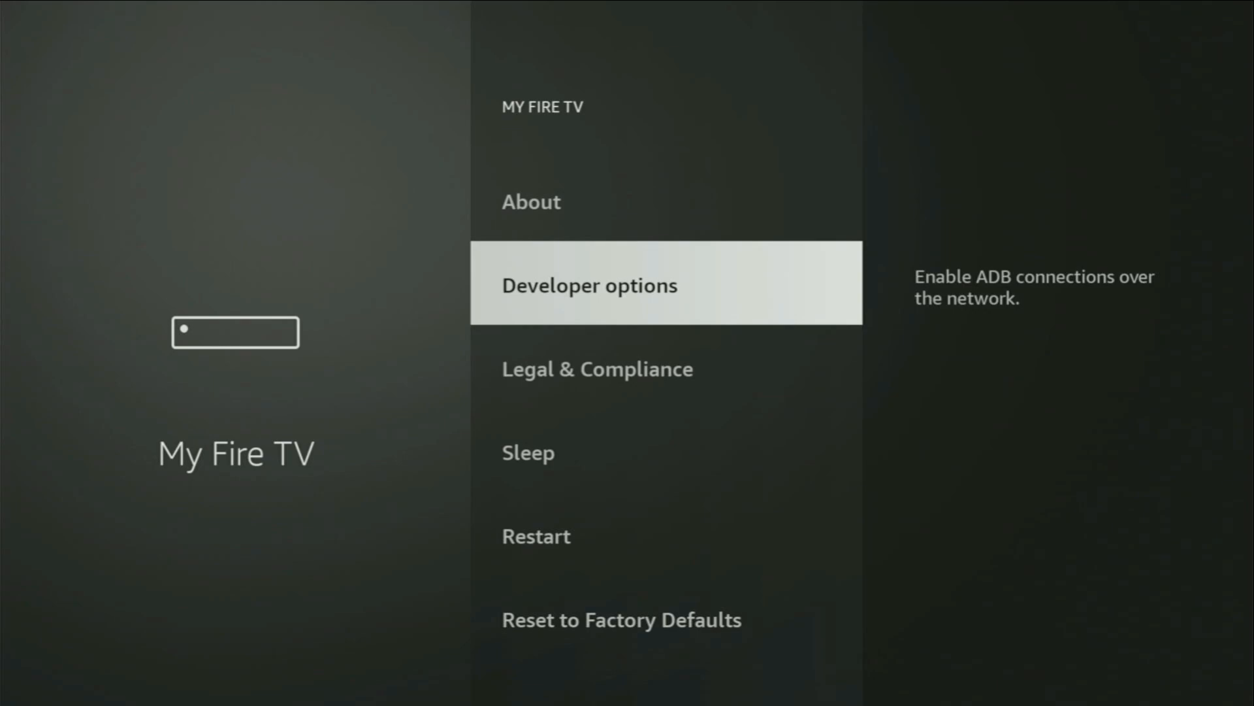
# Step: Open About and select the Fire TV Stick 4K Max entry to unlock developer options
pyautogui.click(531, 200)
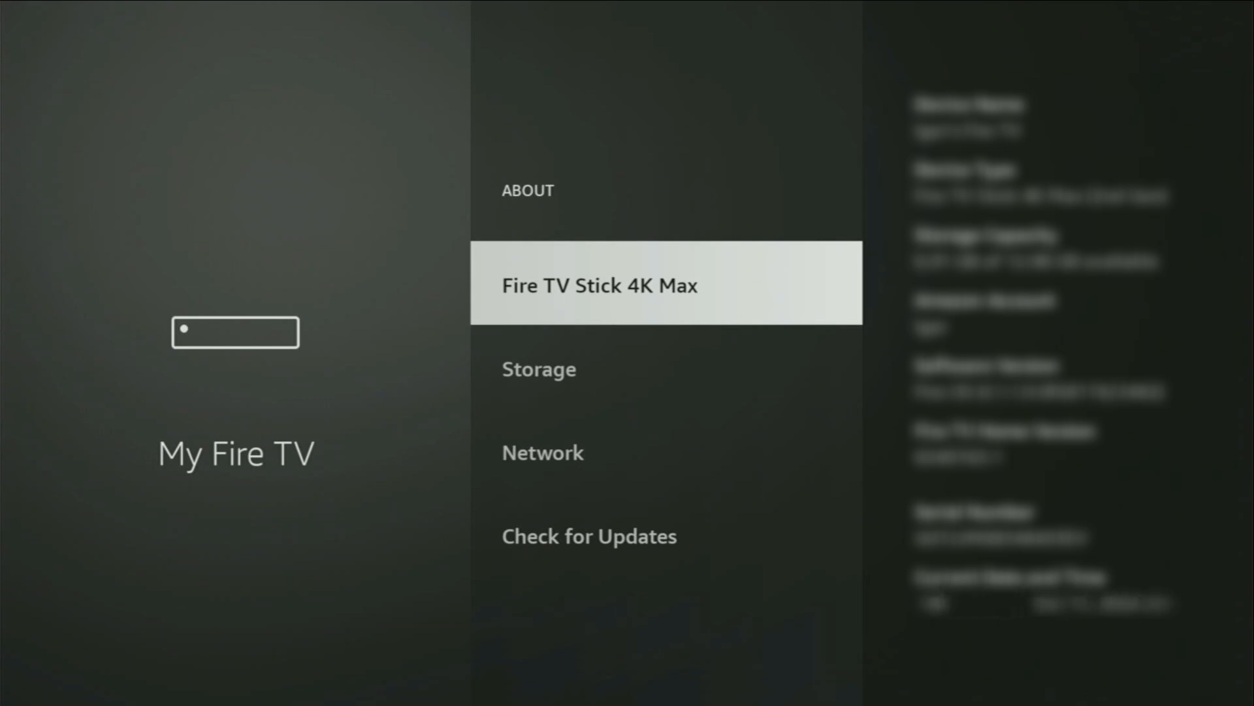
pyautogui.click(599, 284)
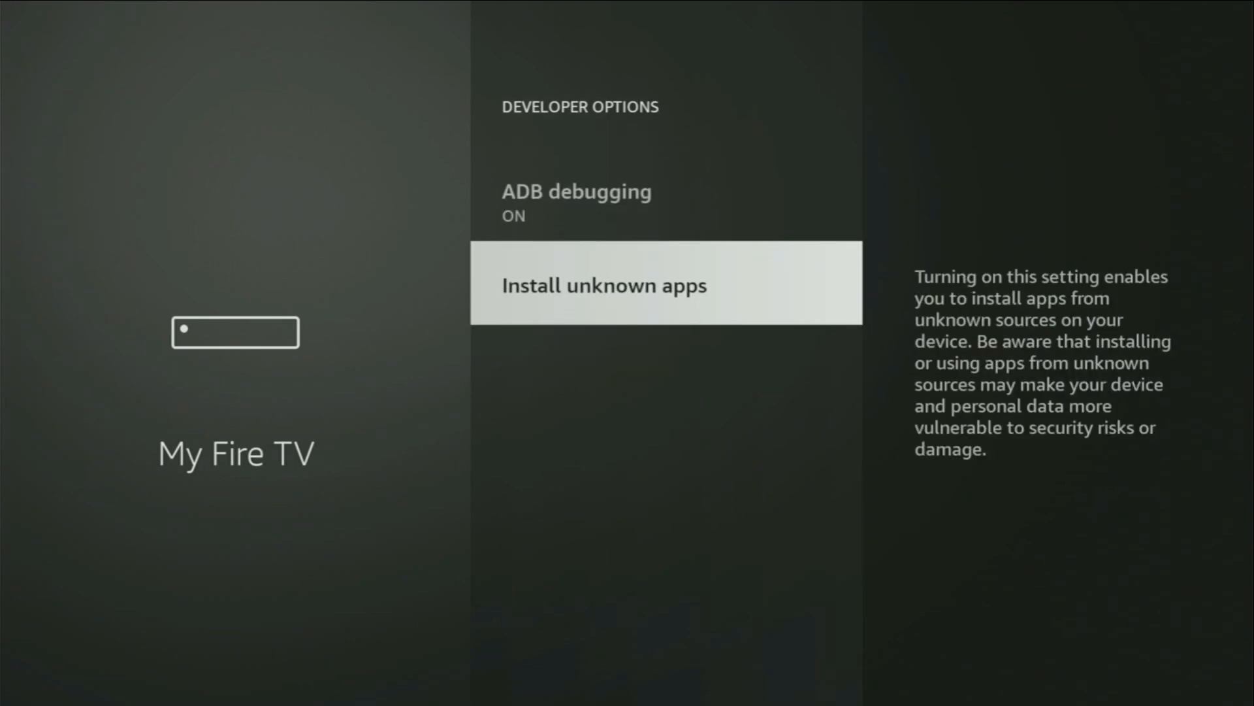
# Step: Under Install unknown apps, switch Downloader to ON
pyautogui.click(604, 285)
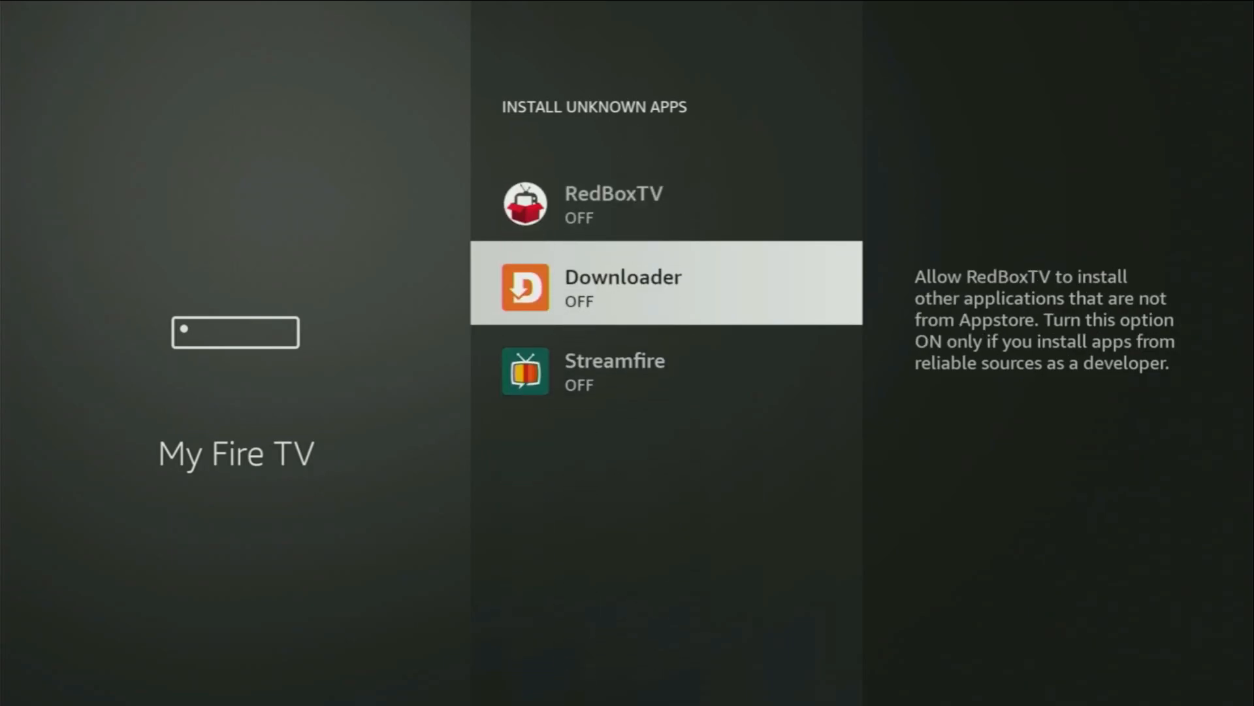
pyautogui.click(665, 283)
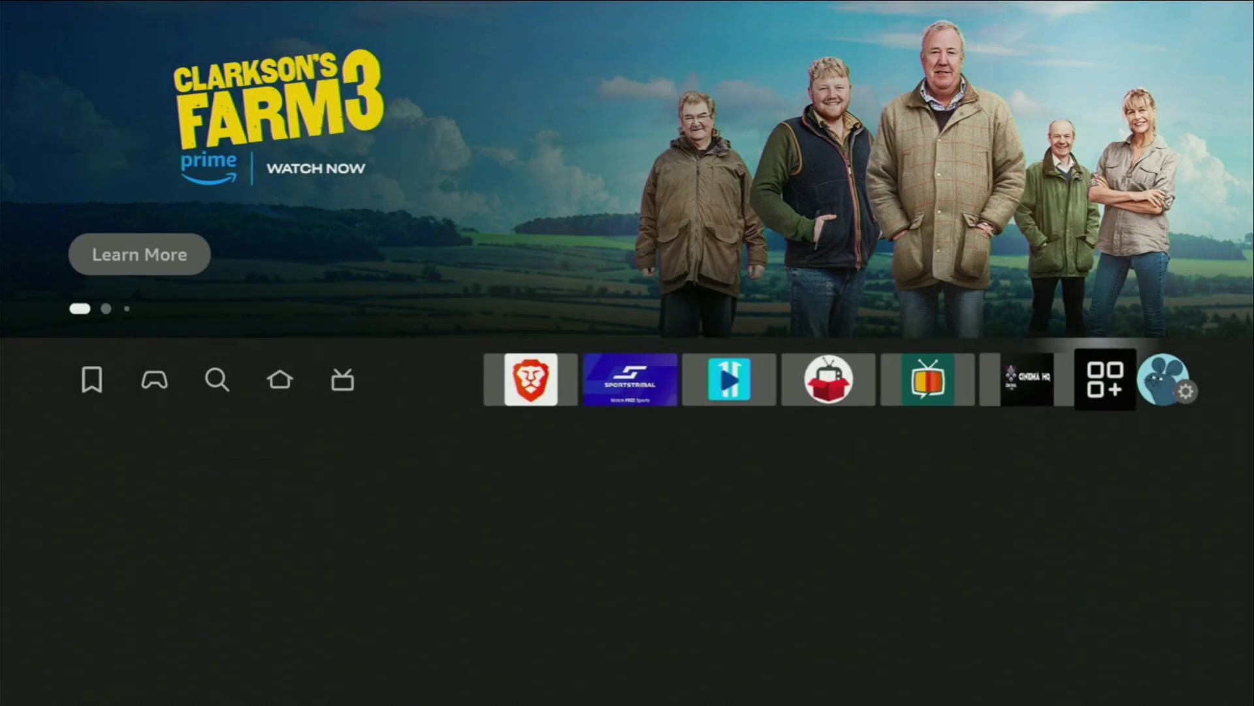
# Step: Open Your Apps & Channels and move toward the NordVPN tile
pyautogui.click(1104, 378)
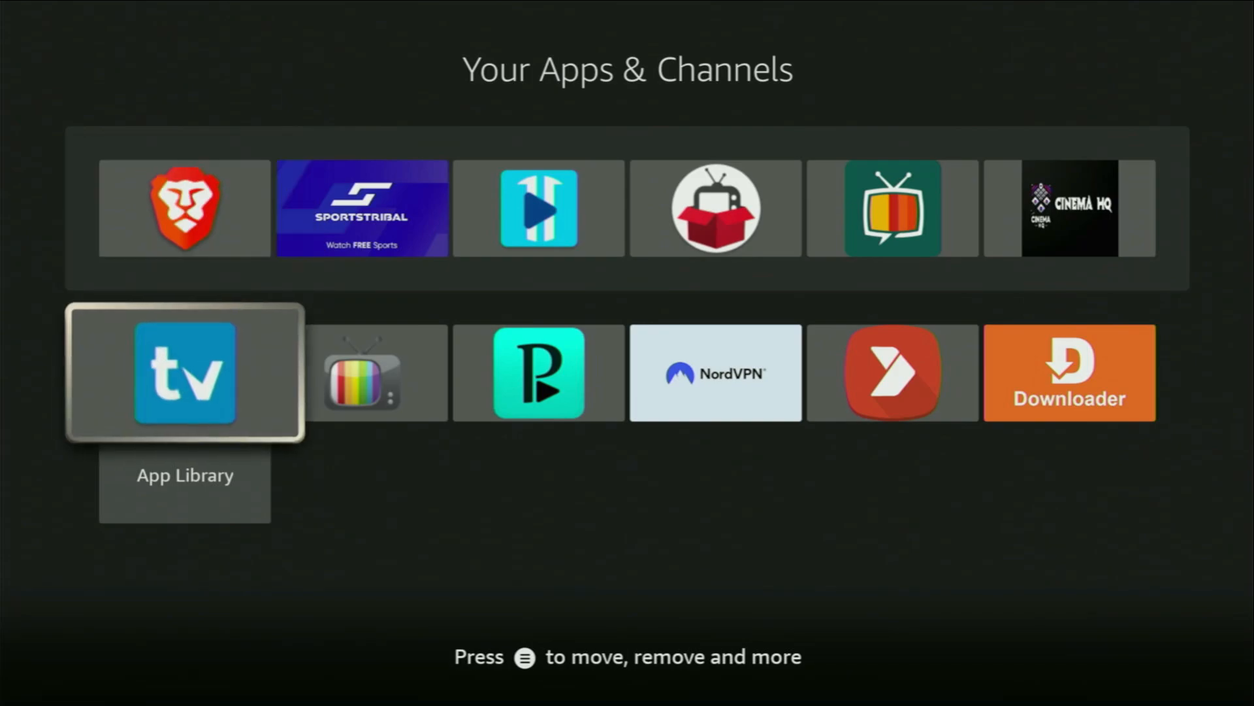
pyautogui.press('Right')
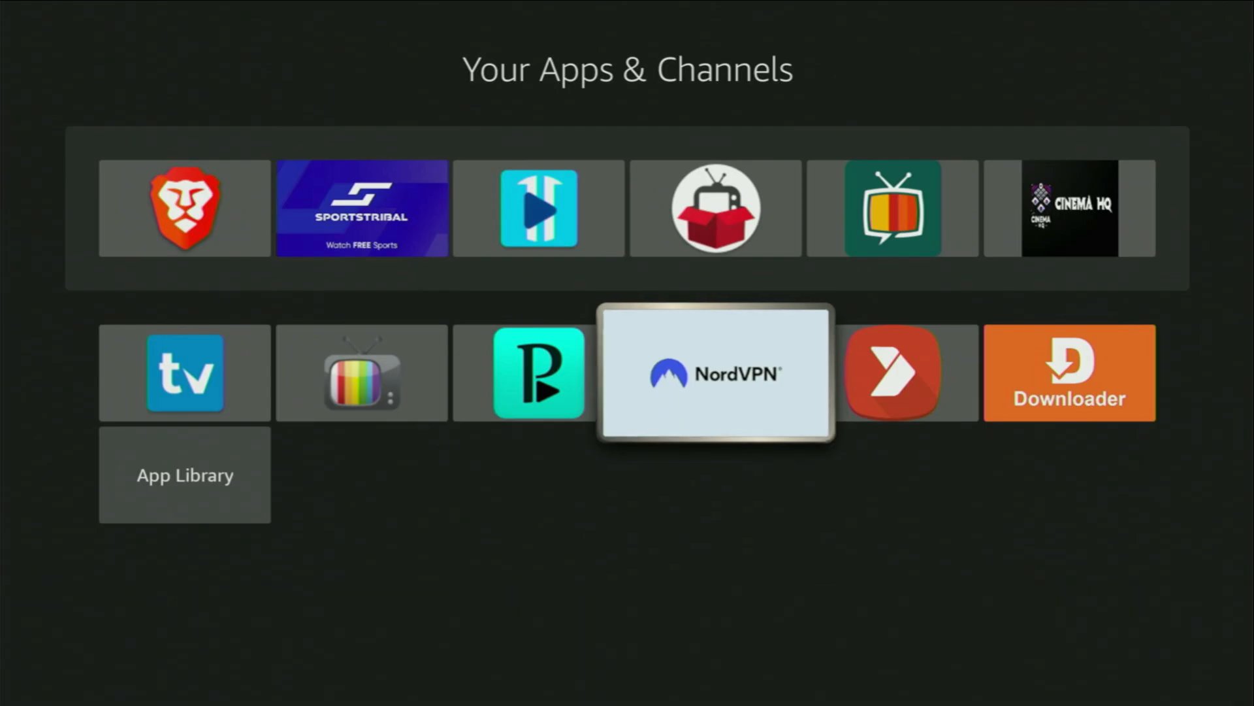
# Step: Launch NordVPN, browse the country list and quick-connect to Hungary – Budapest
pyautogui.click(714, 373)
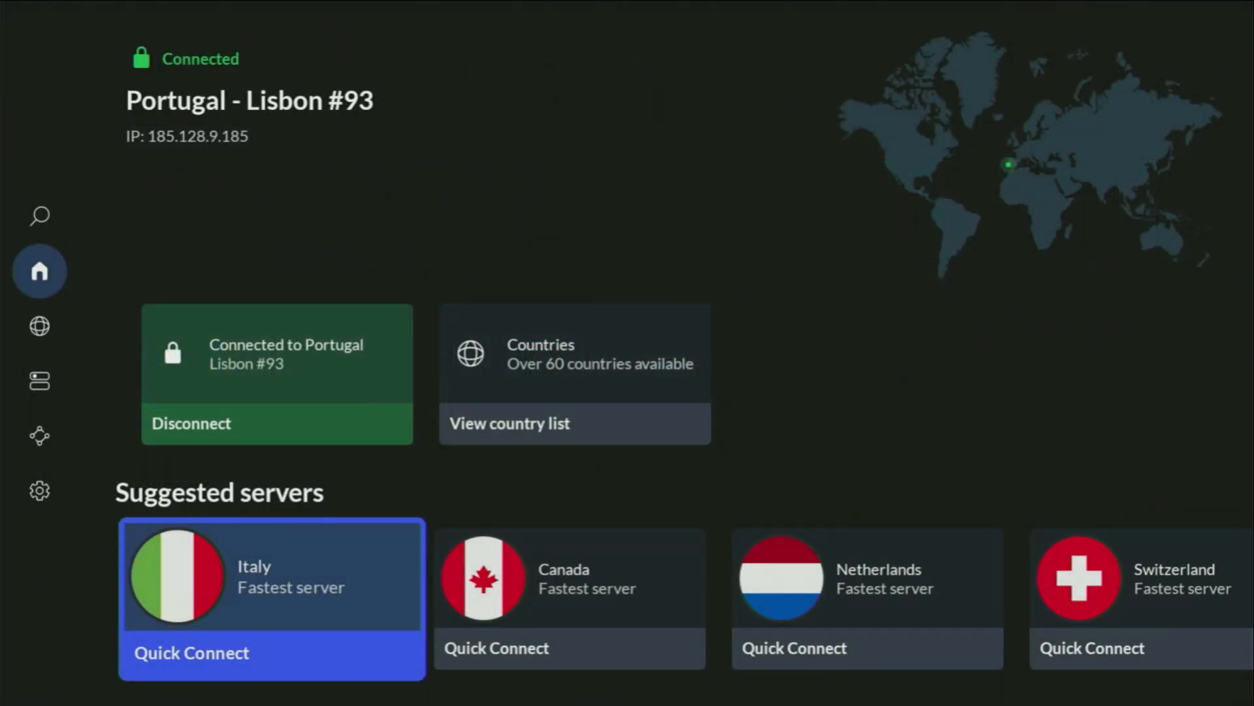
pyautogui.hscroll(-3)
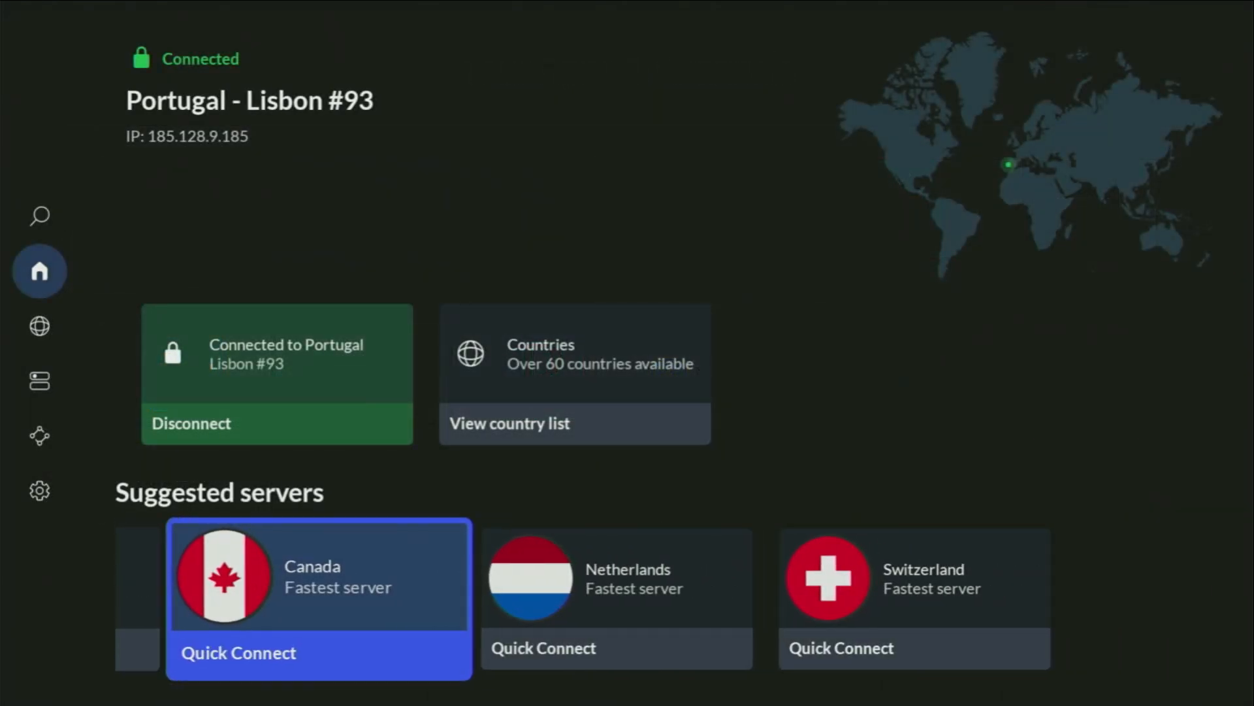
pyautogui.click(39, 325)
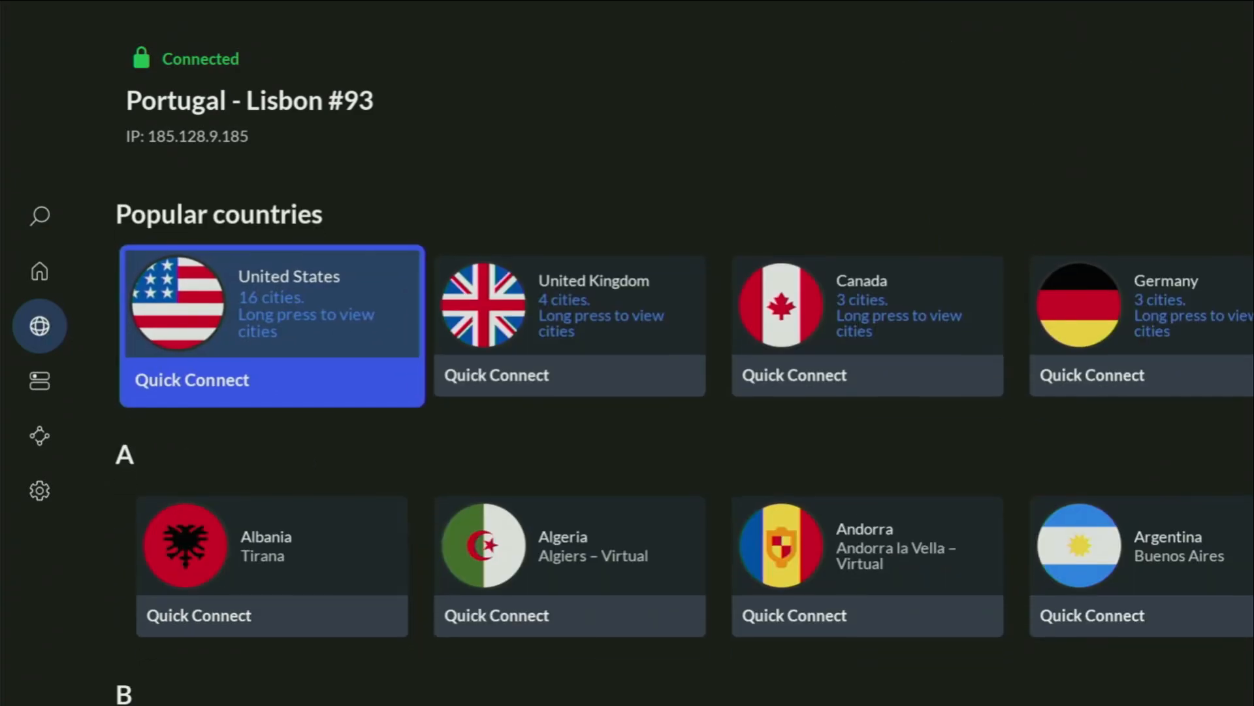
pyautogui.scroll(-3)
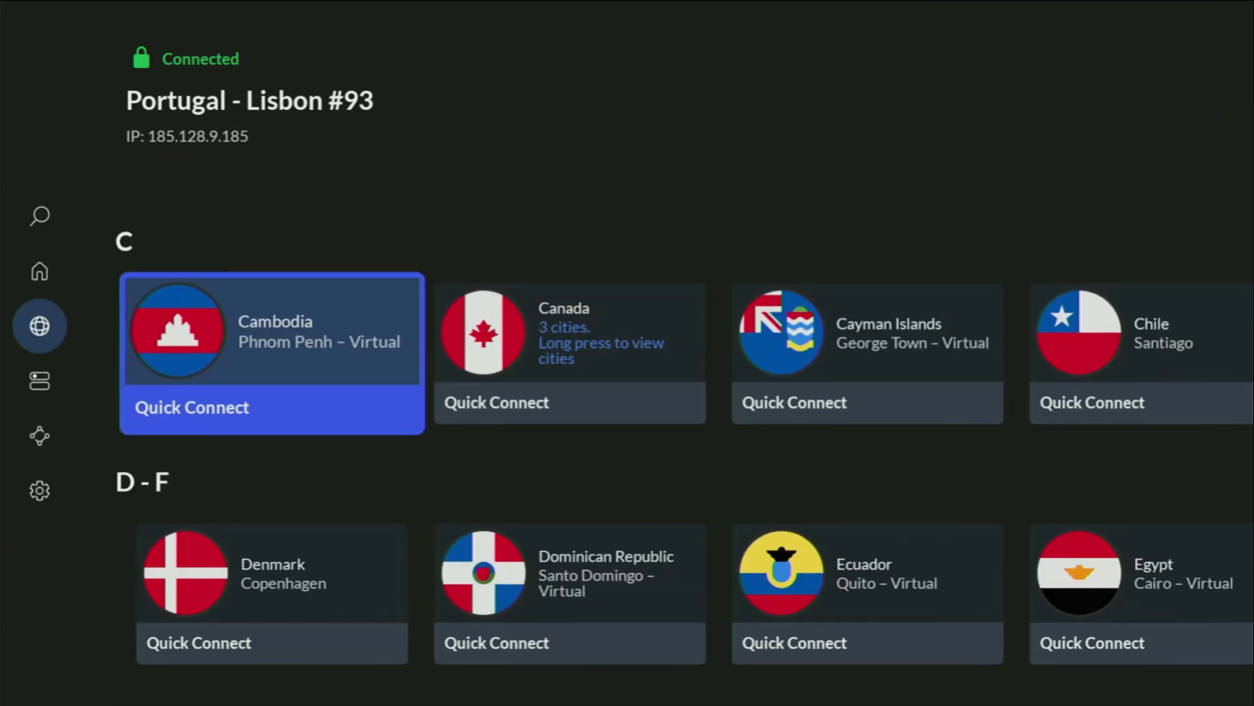
pyautogui.scroll(-3)
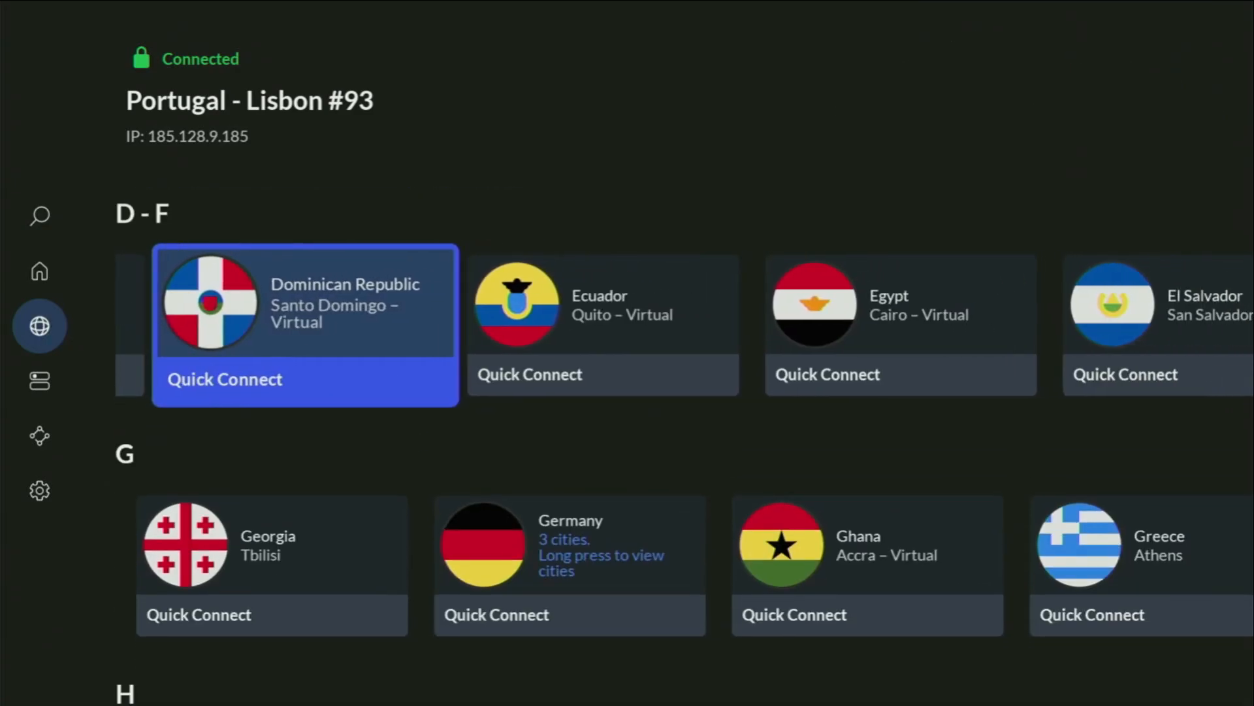
pyautogui.hscroll(3)
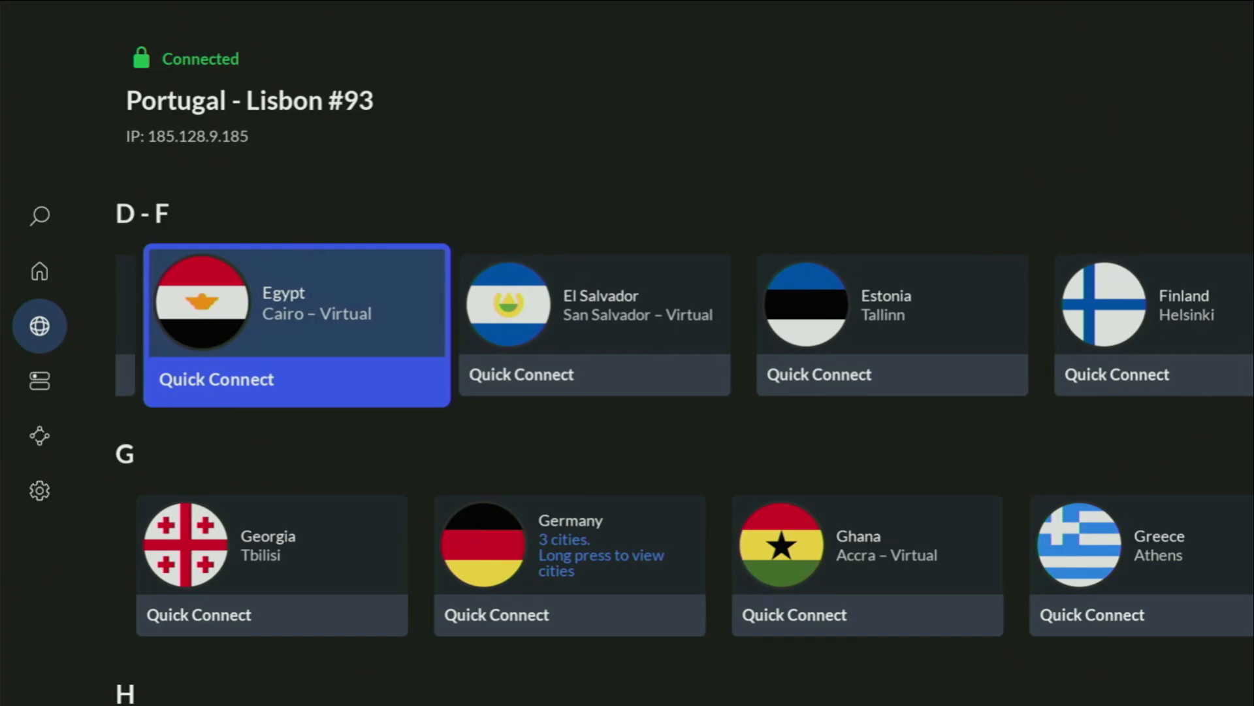
pyautogui.hscroll(3)
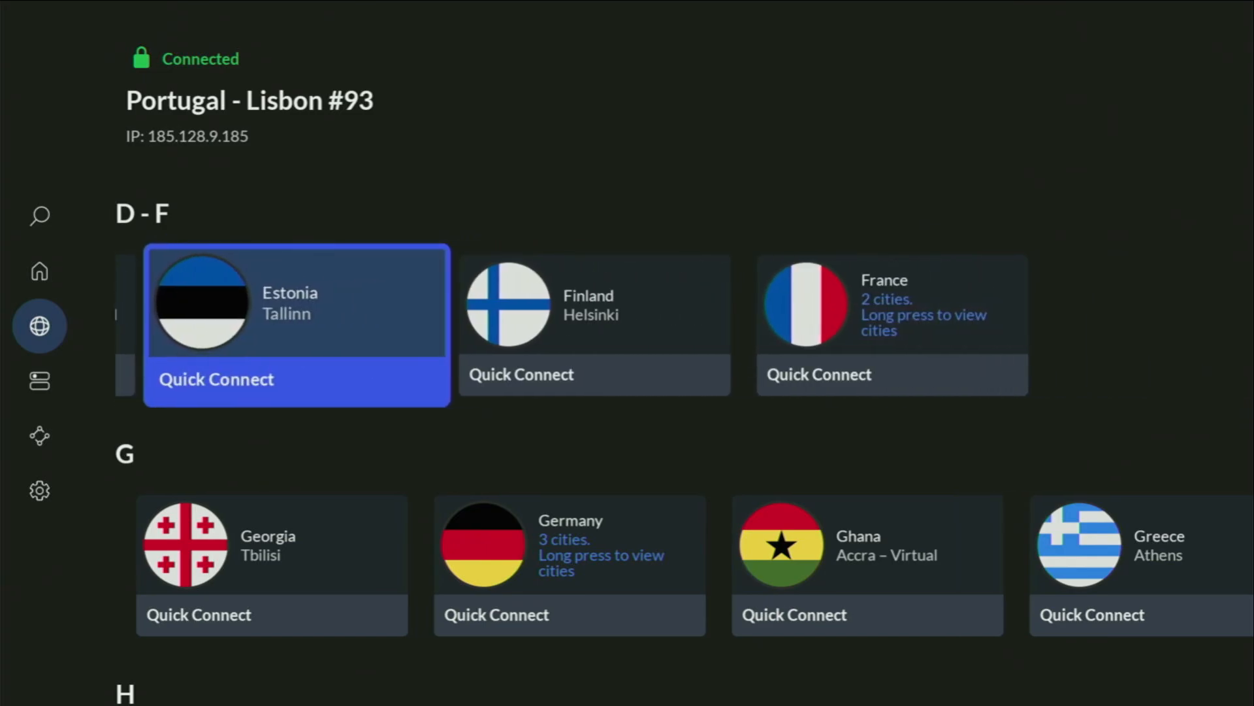
pyautogui.scroll(-3)
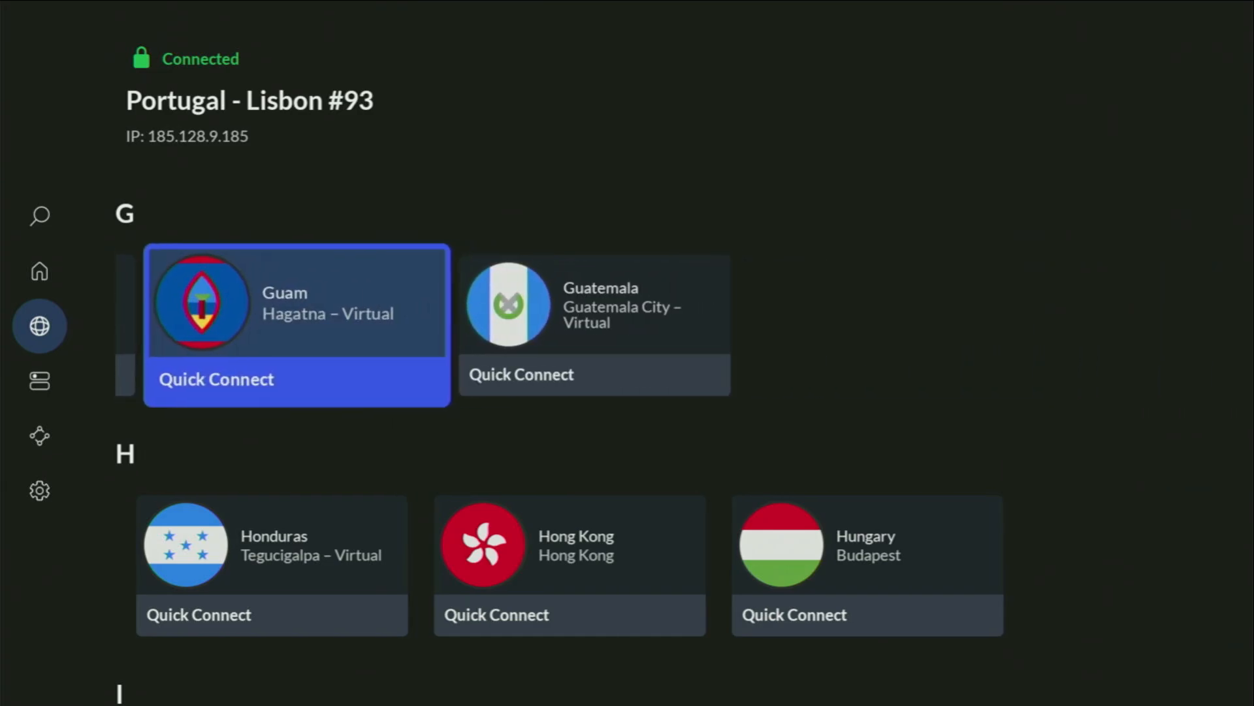
pyautogui.hscroll(3)
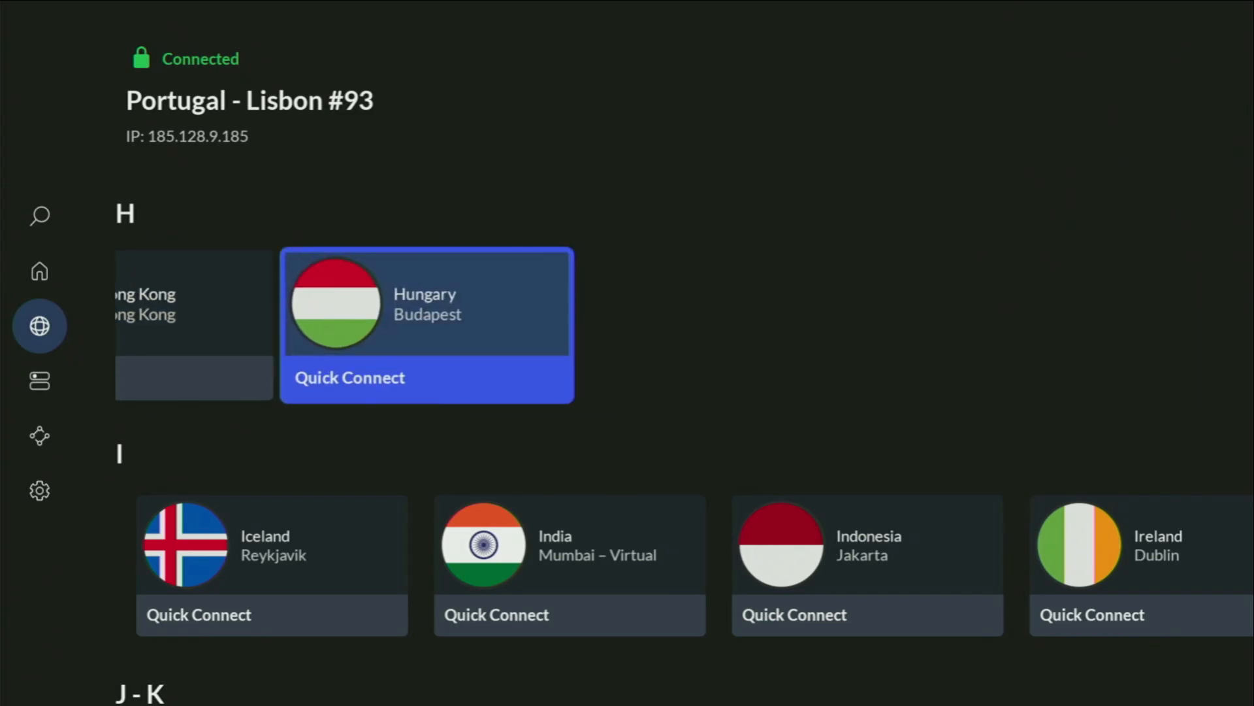
pyautogui.click(350, 378)
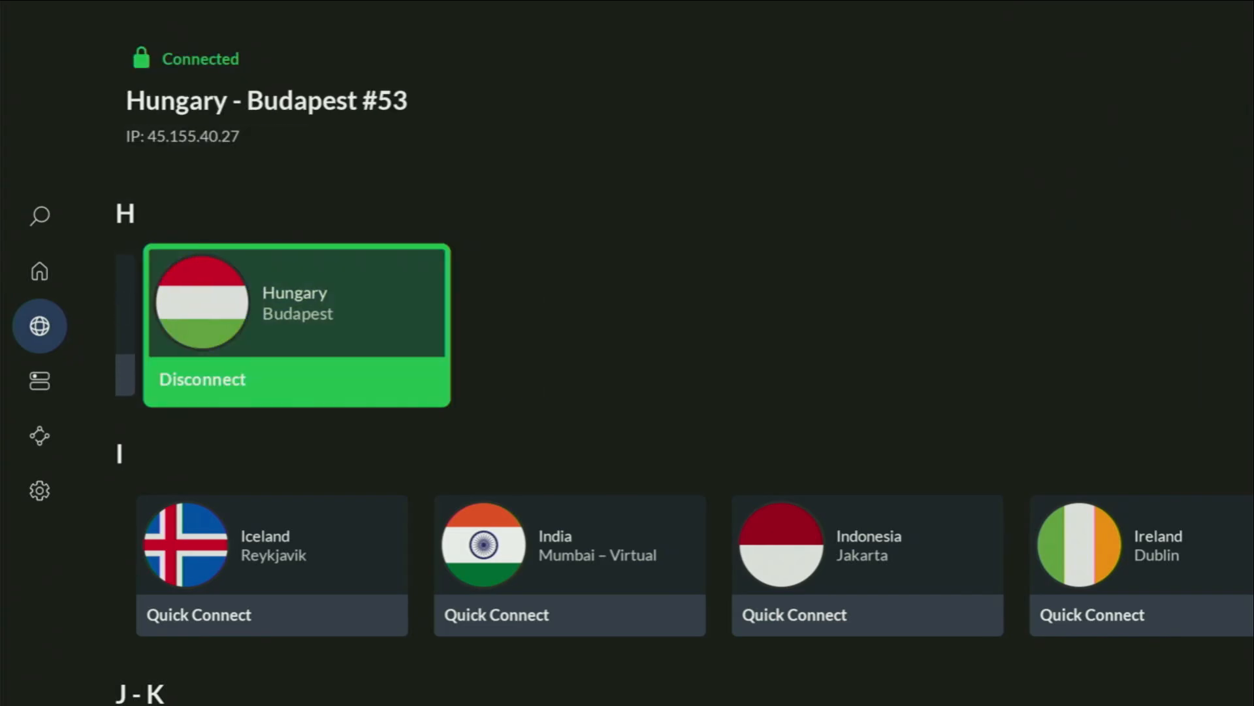
# Step: Scroll through the NordVPN screen while connected to Hungary – Budapest #53
pyautogui.scroll(-3)
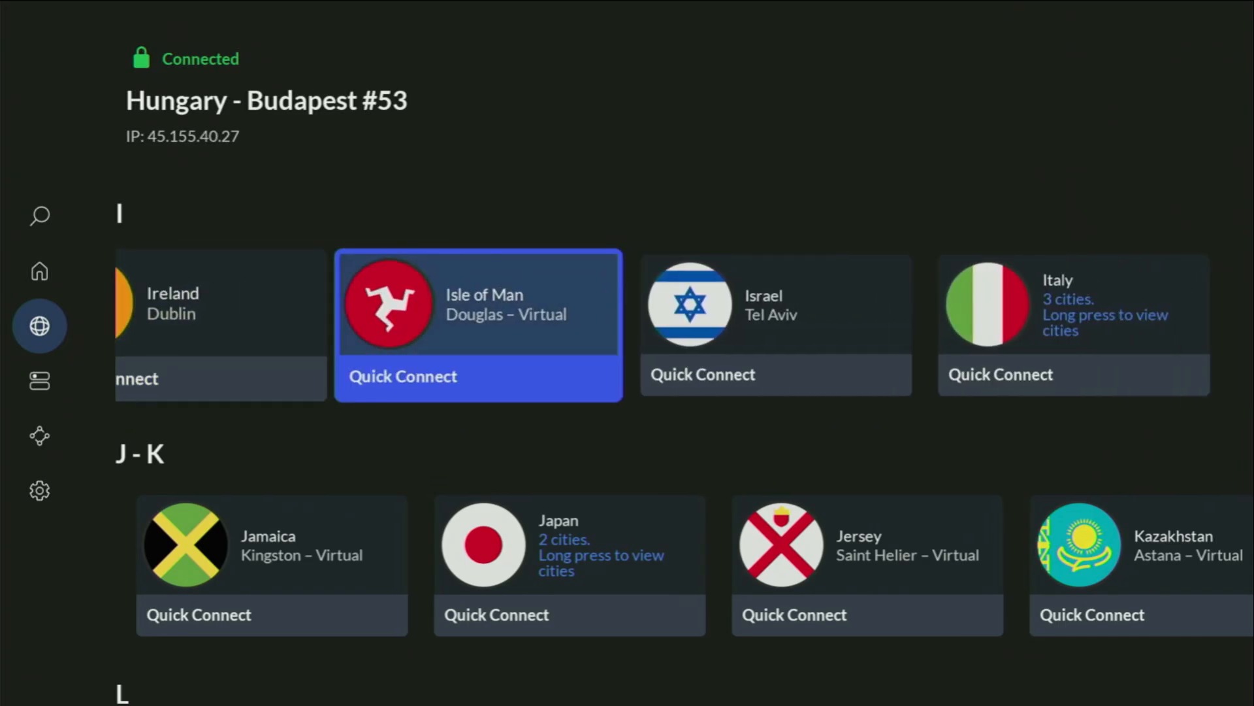
pyautogui.hscroll(3)
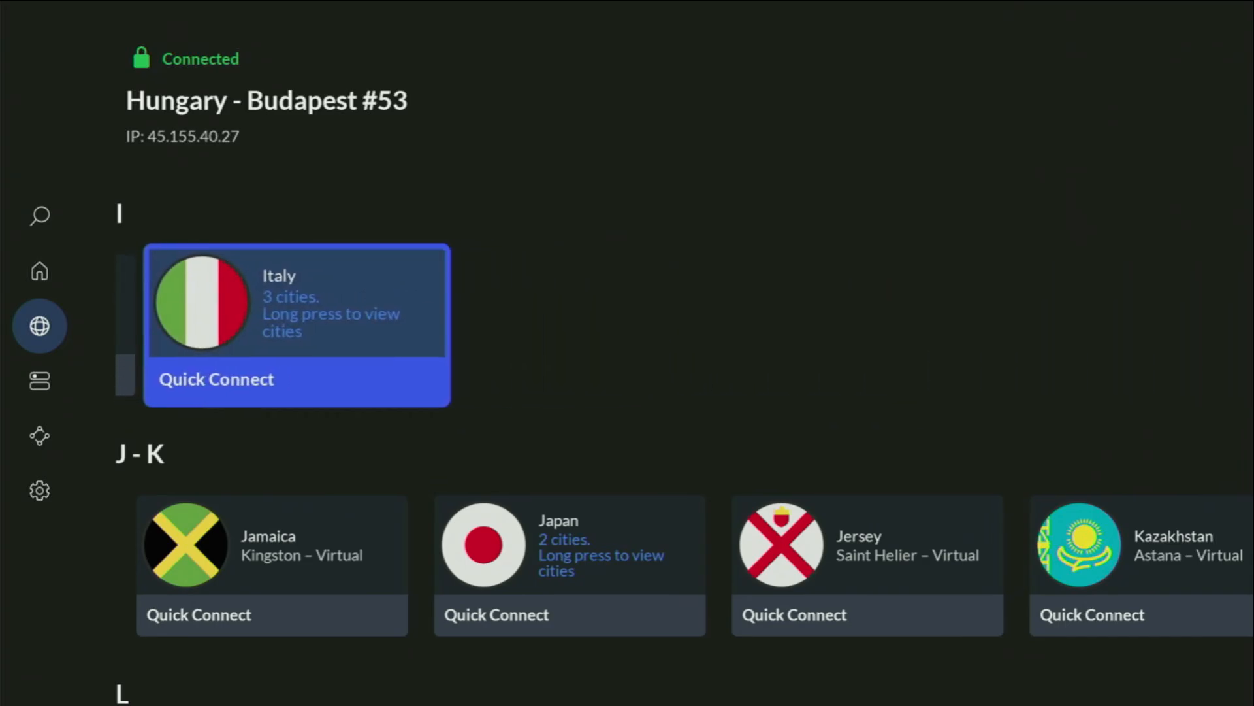
pyautogui.scroll(-3)
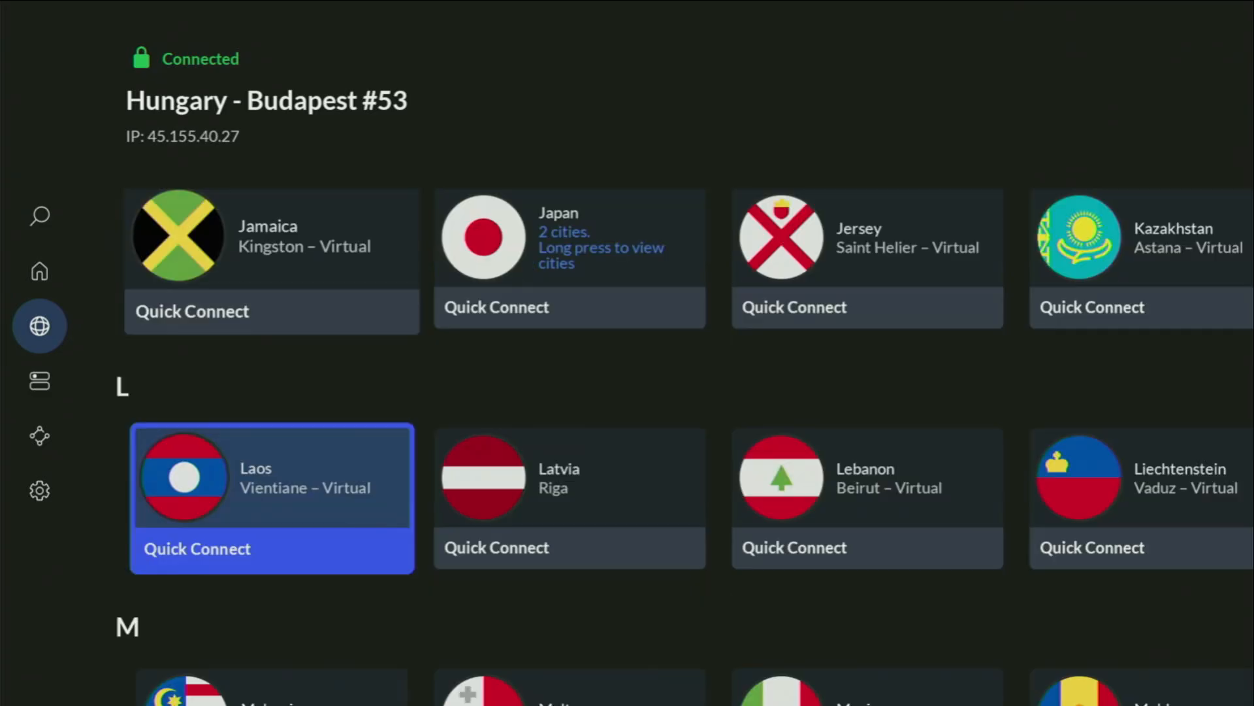
pyautogui.scroll(-3)
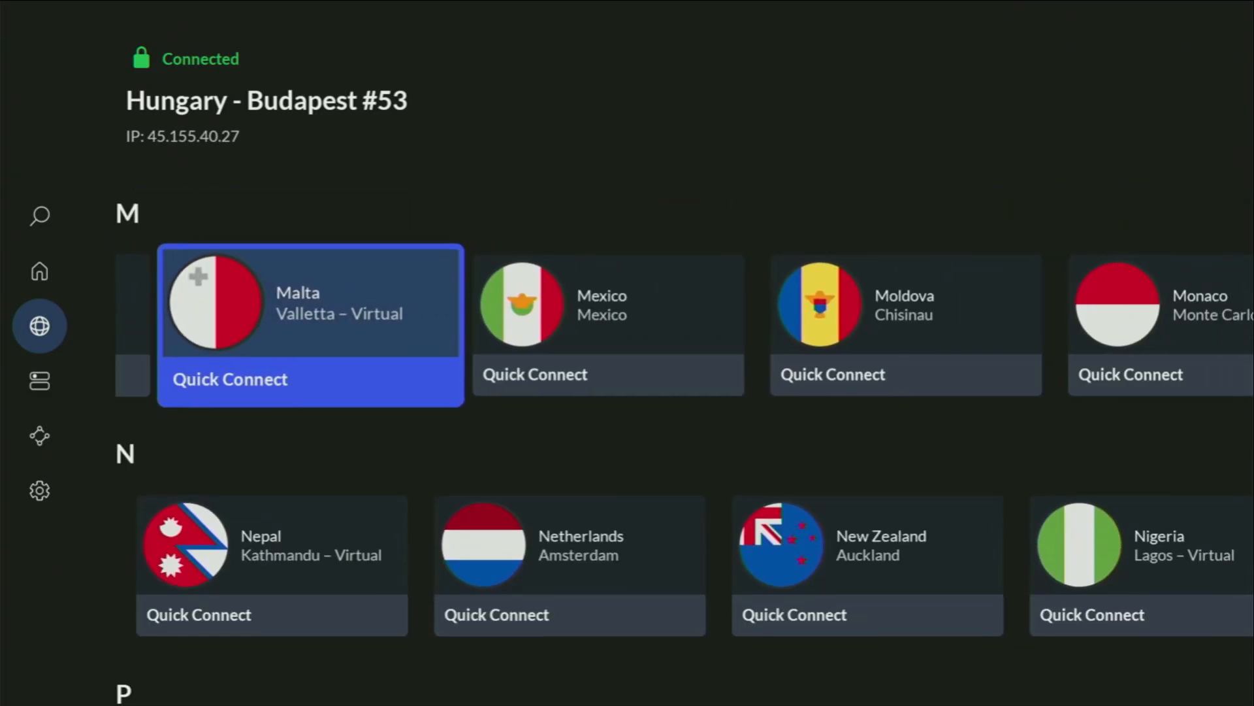
pyautogui.scroll(-3)
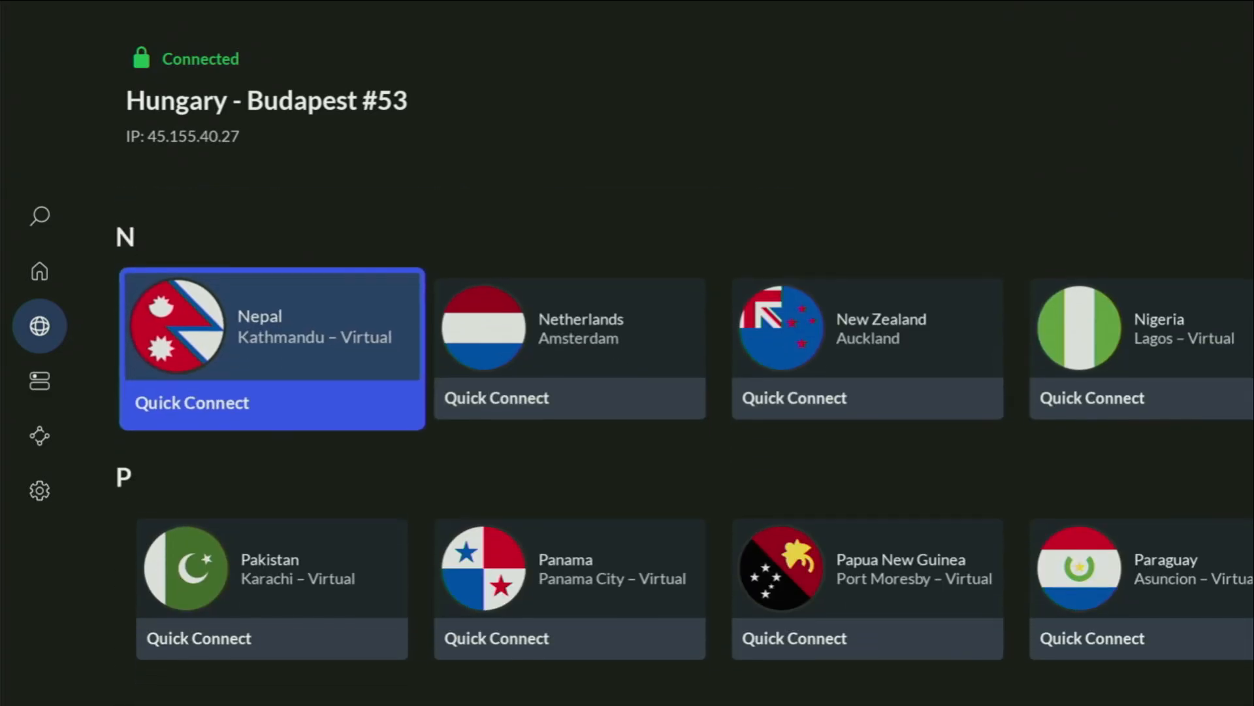
pyautogui.scroll(-3)
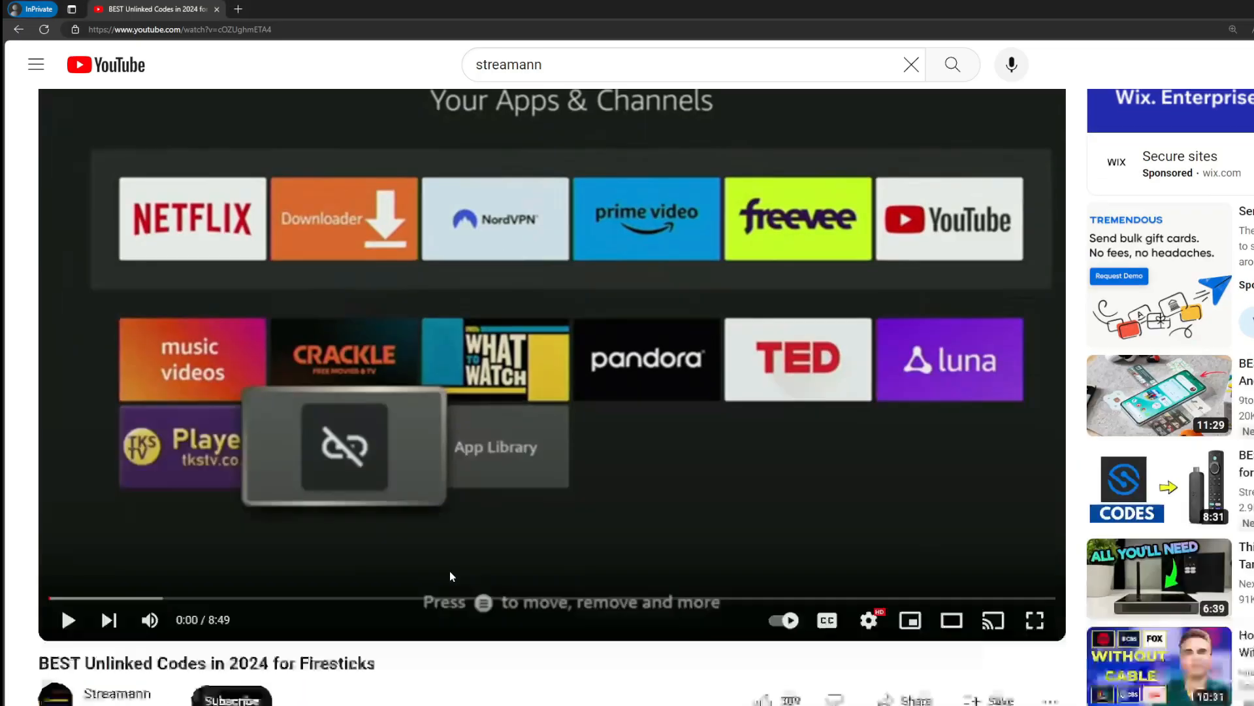
# Step: Scroll to the pinned comment and select the topvpnoffer.com NordVPN link
pyautogui.scroll(-3)
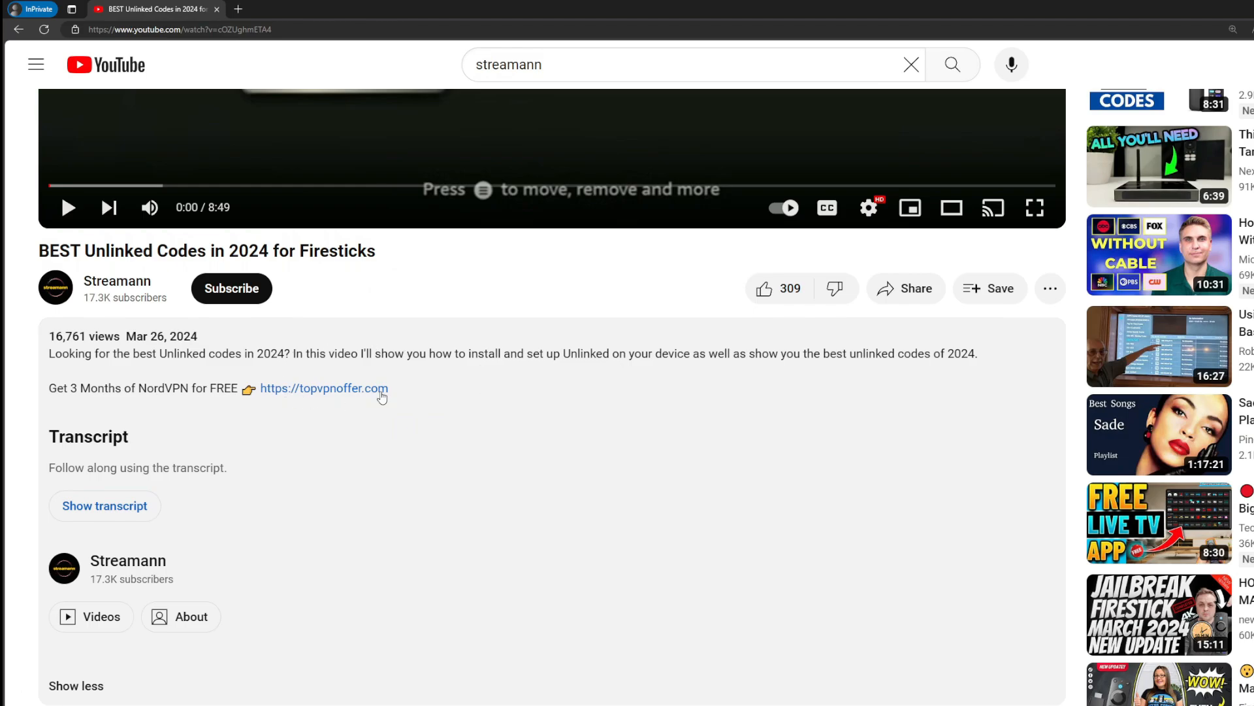
pyautogui.scroll(-3)
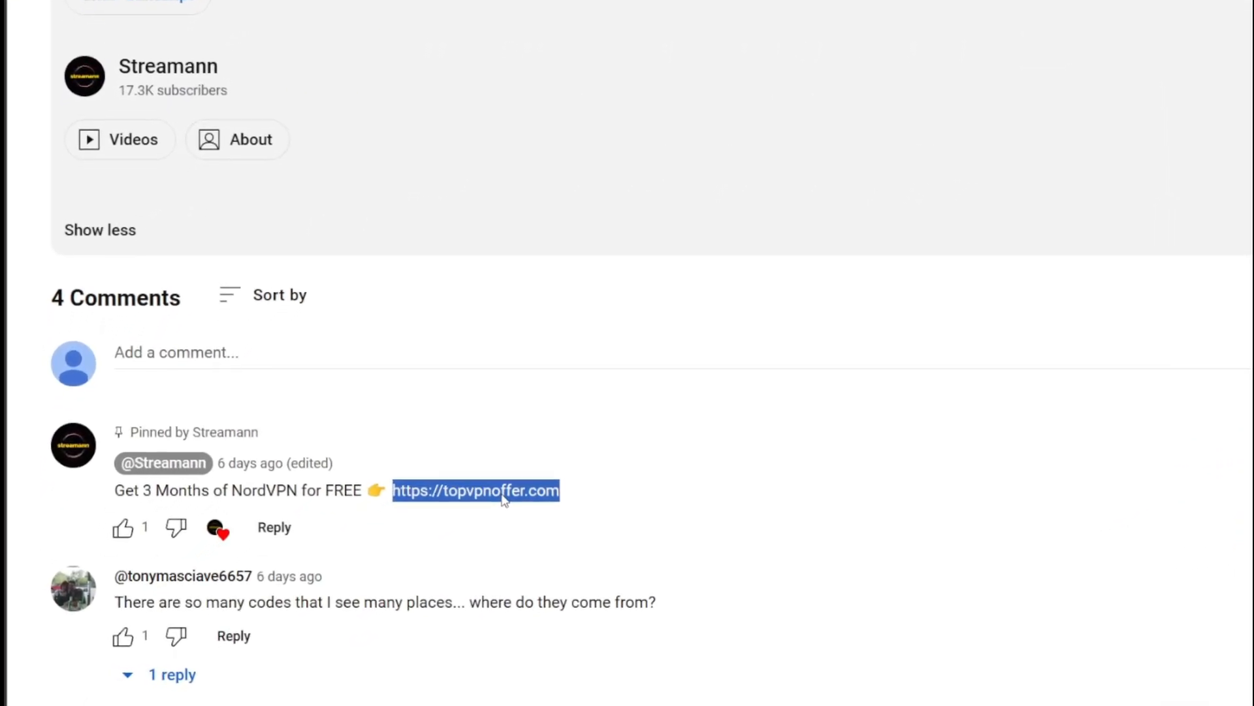
pyautogui.click(476, 489)
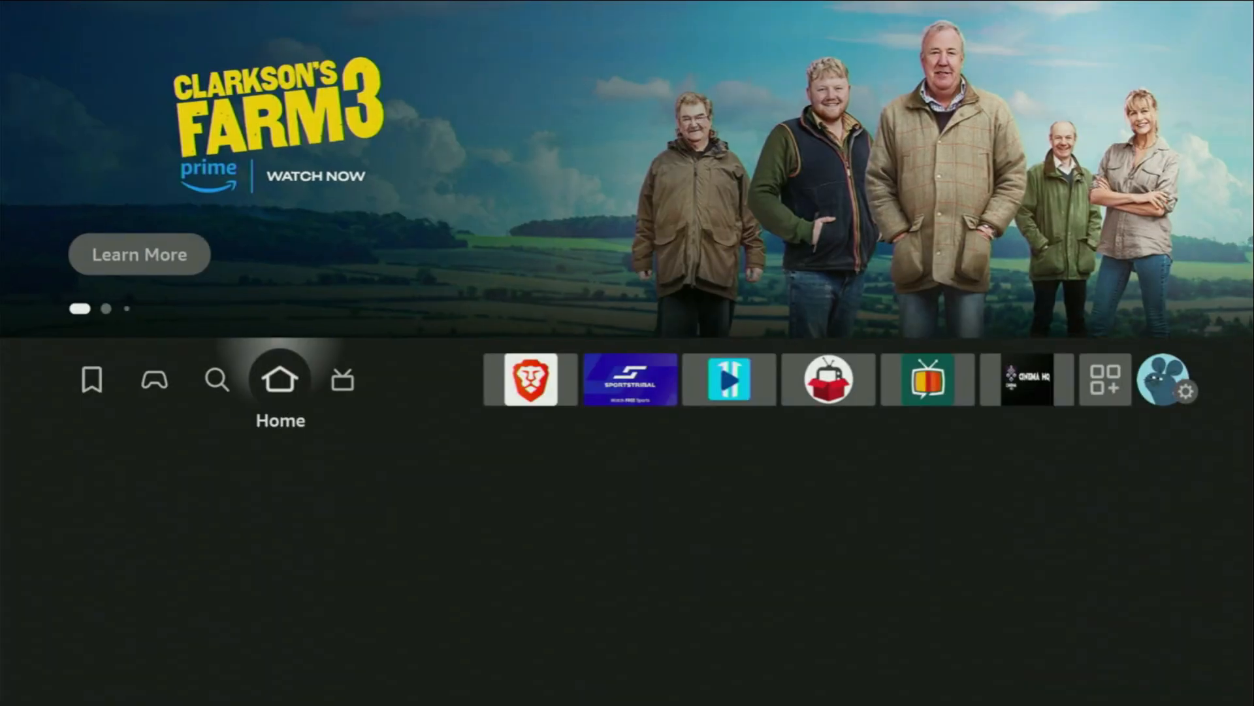
# Step: Launch Downloader from Your Apps & Channels and load unlinked.link in its browser
pyautogui.click(1105, 379)
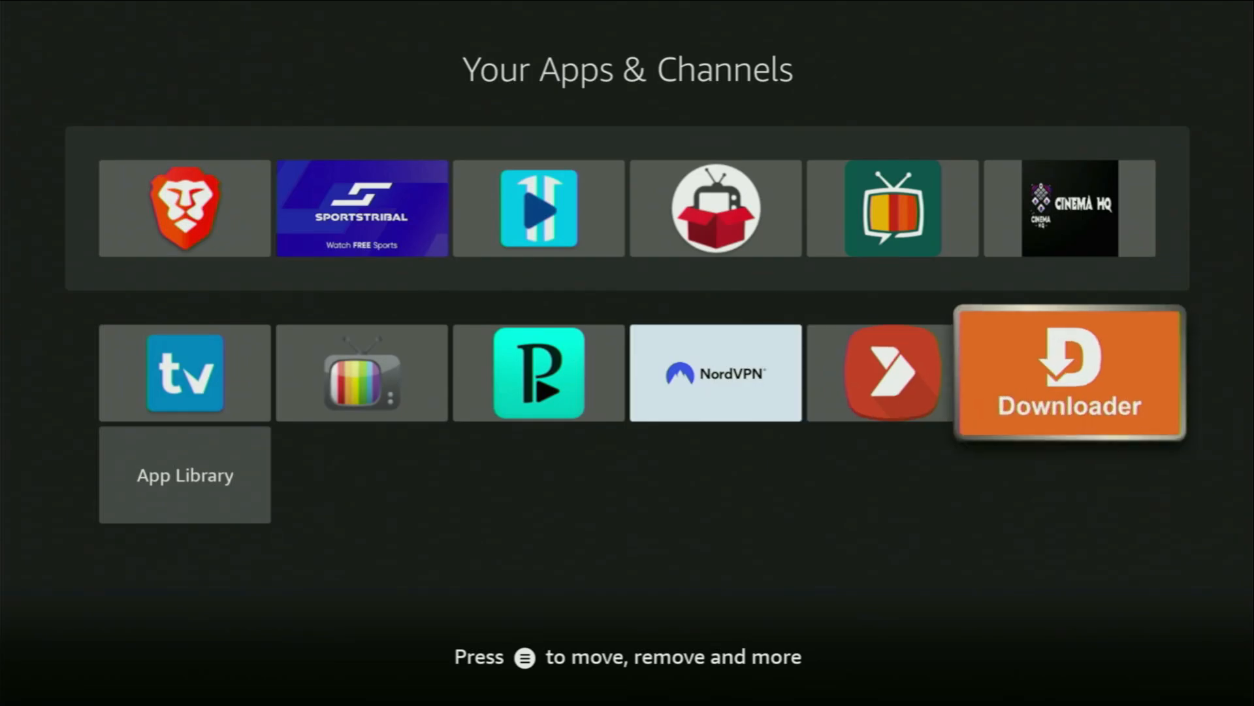
pyautogui.click(1069, 372)
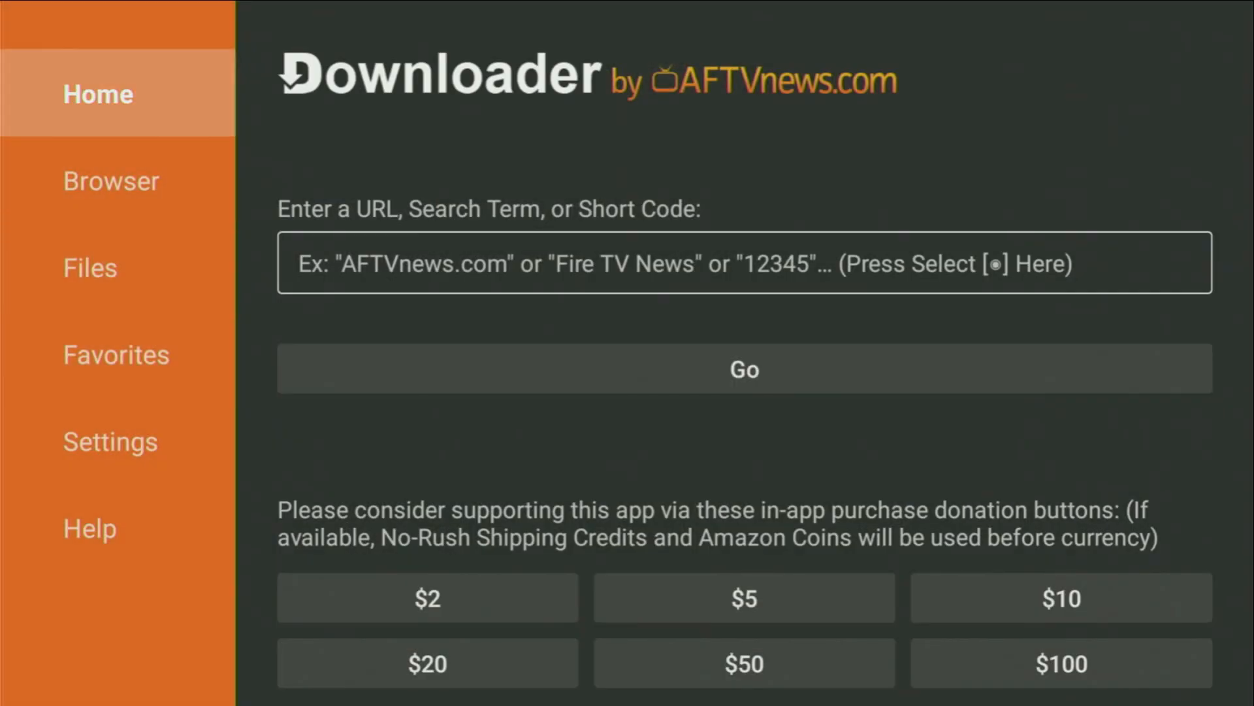
pyautogui.click(743, 263)
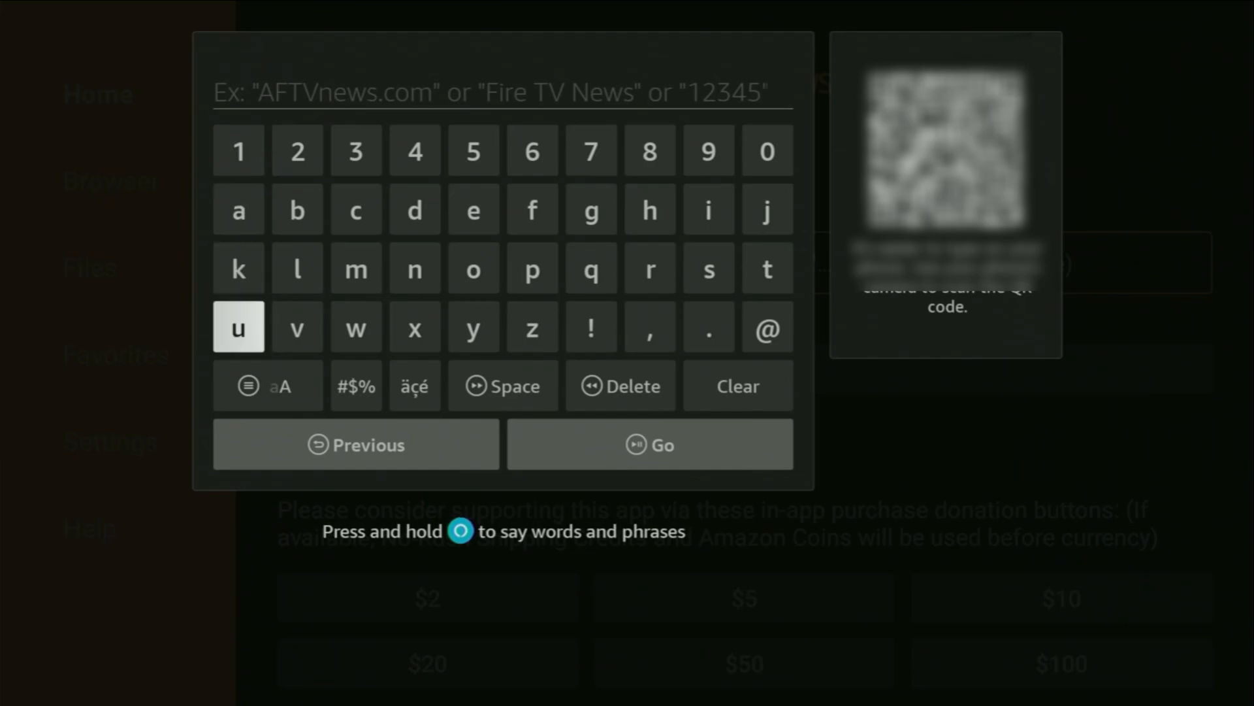
pyautogui.click(414, 268)
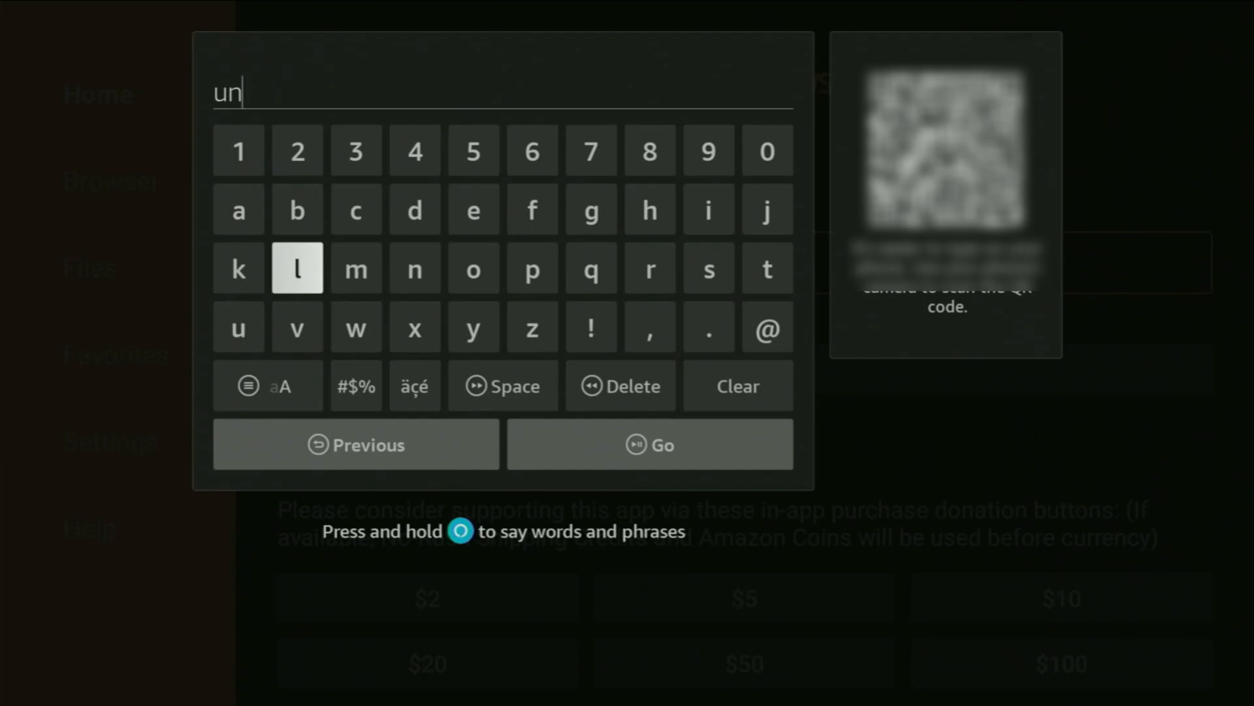
pyautogui.click(296, 268)
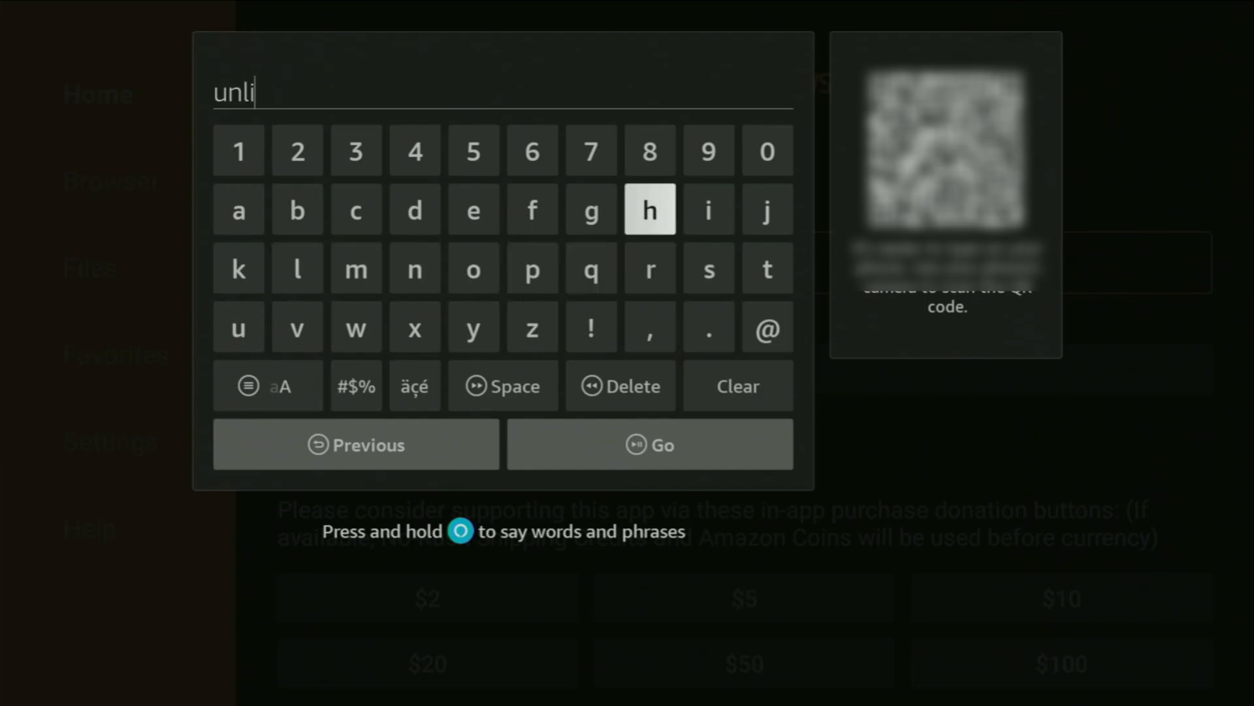
pyautogui.click(355, 268)
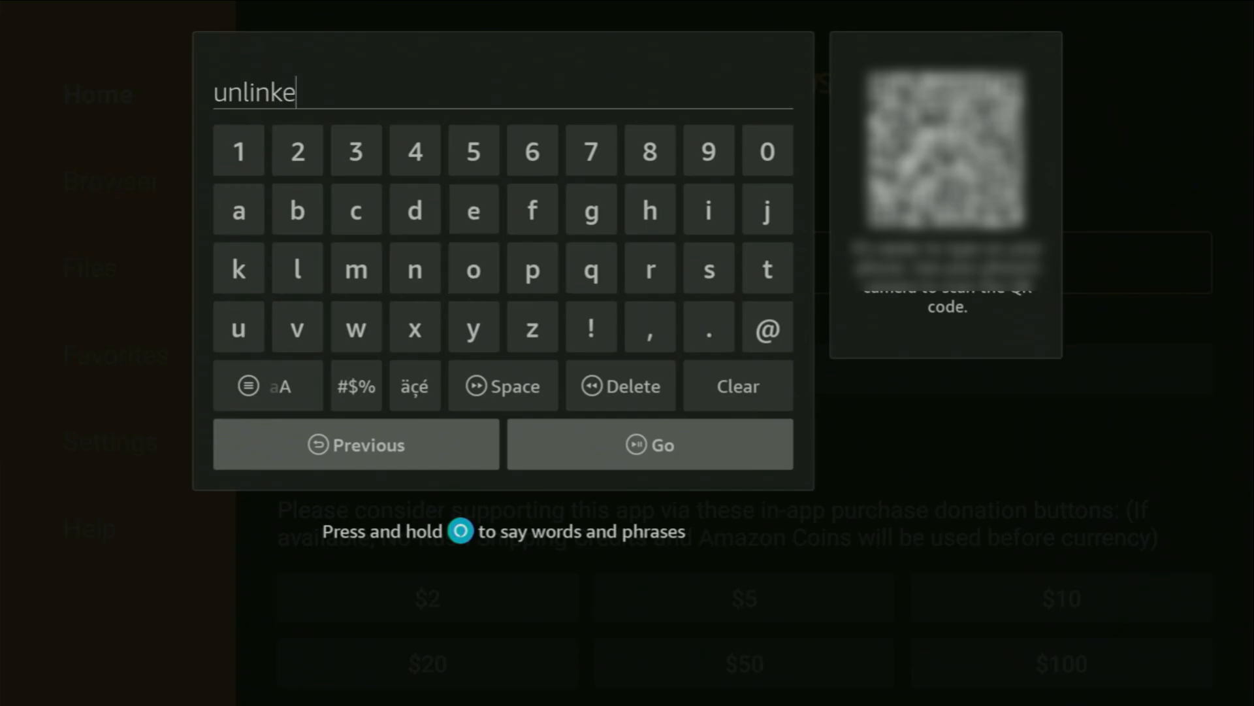
pyautogui.click(708, 327)
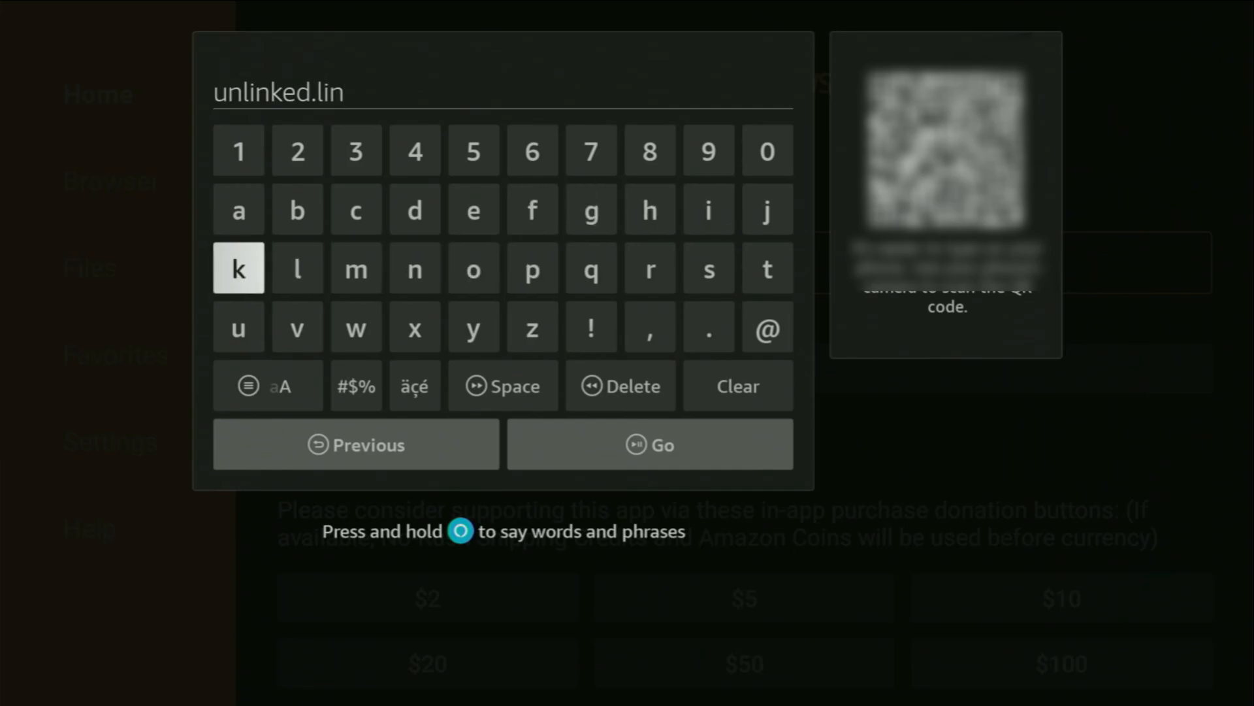
pyautogui.click(239, 268)
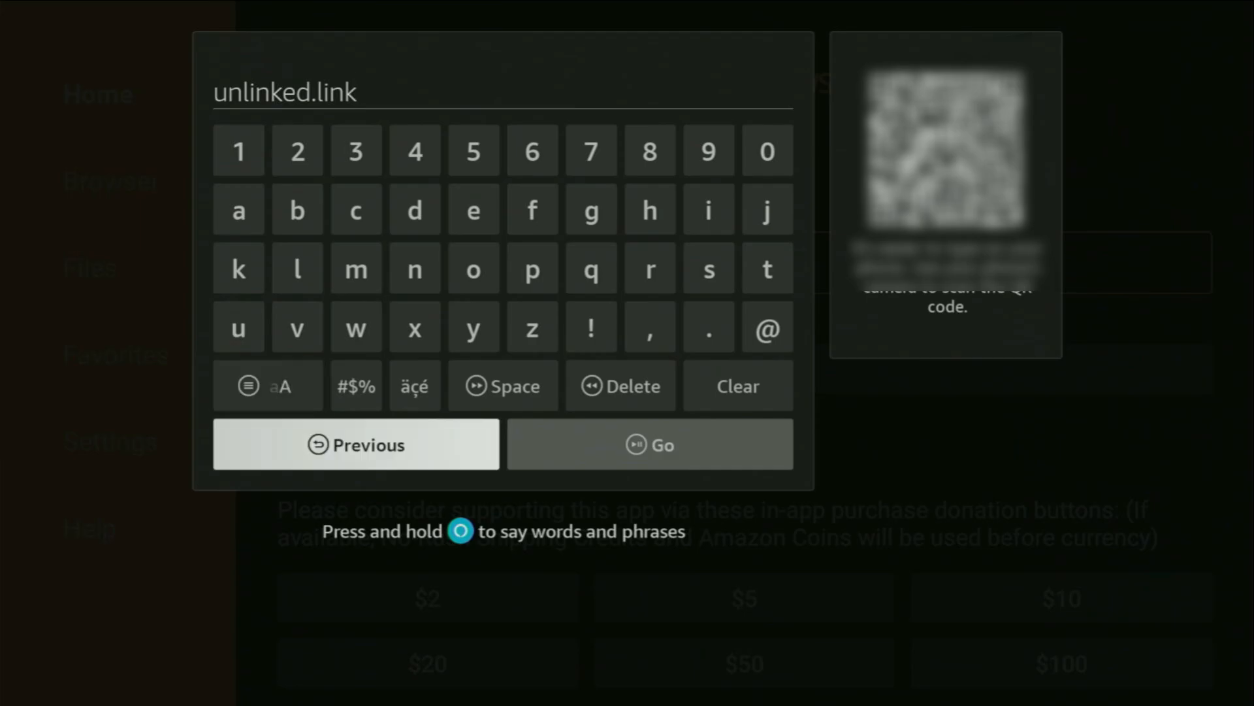
pyautogui.click(649, 444)
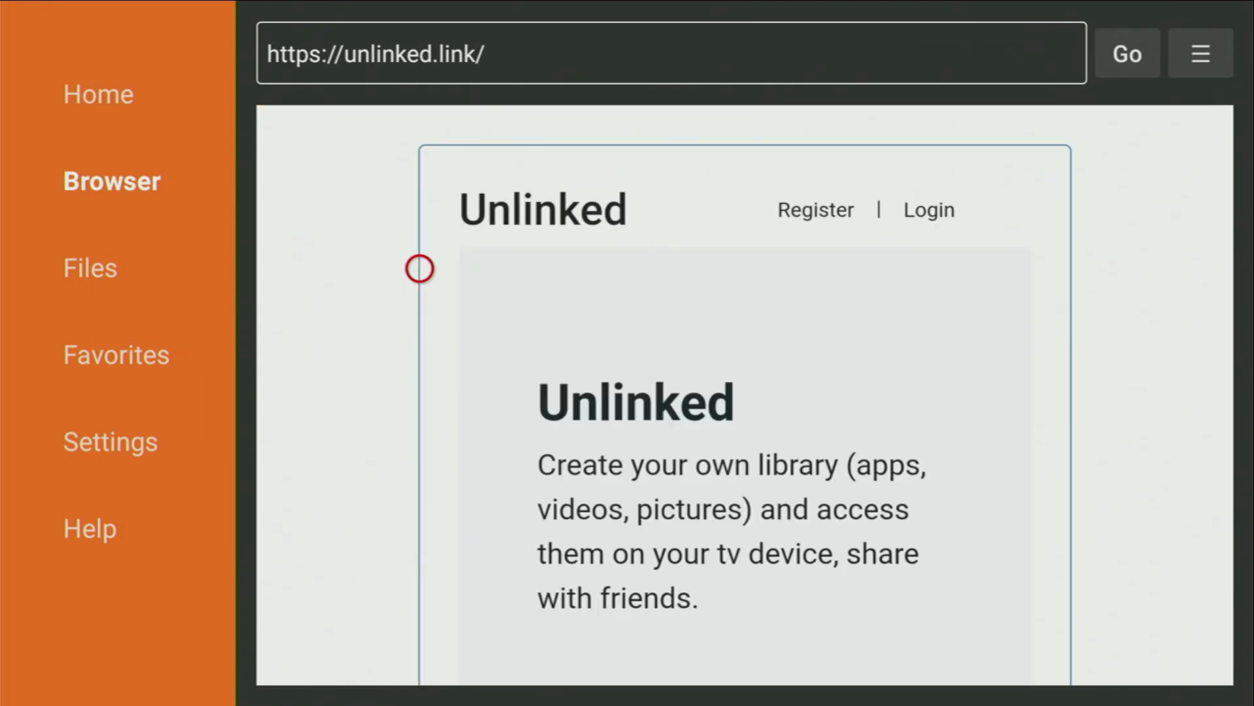
pyautogui.moveTo(420, 377)
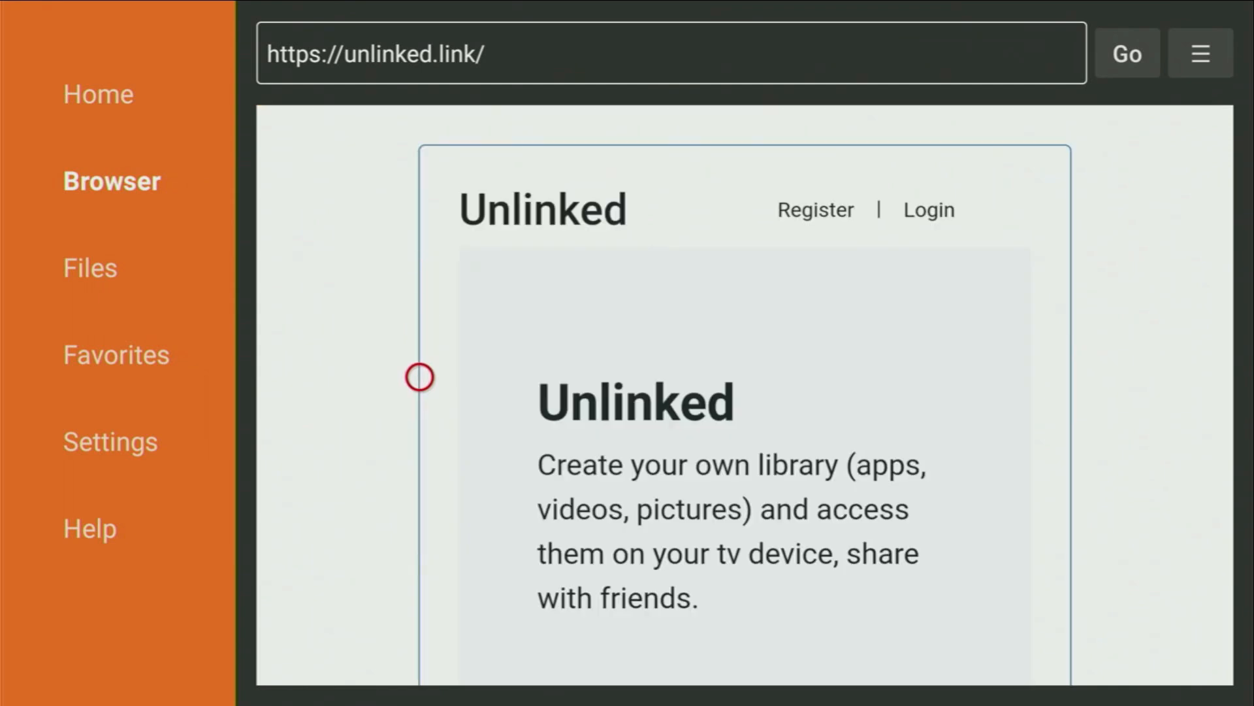
# Step: Scroll the unlinked.link page and download the Android Unlinked APK
pyautogui.scroll(-3)
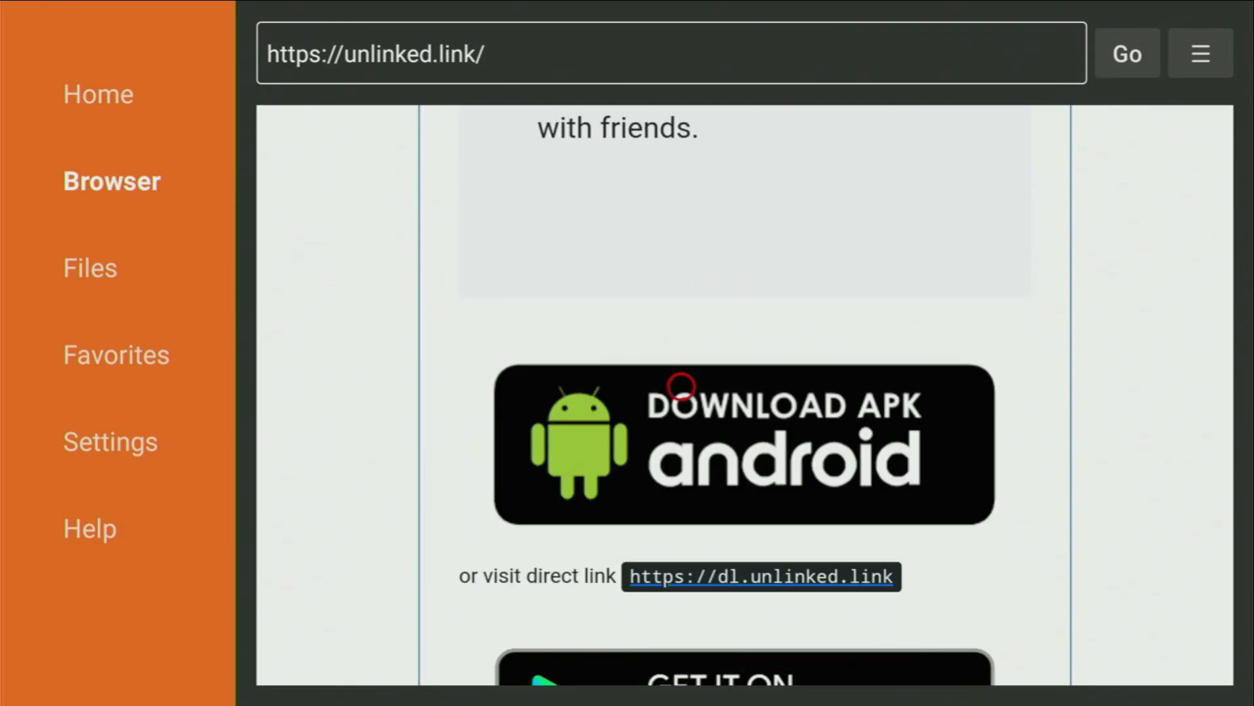
pyautogui.moveTo(682, 430)
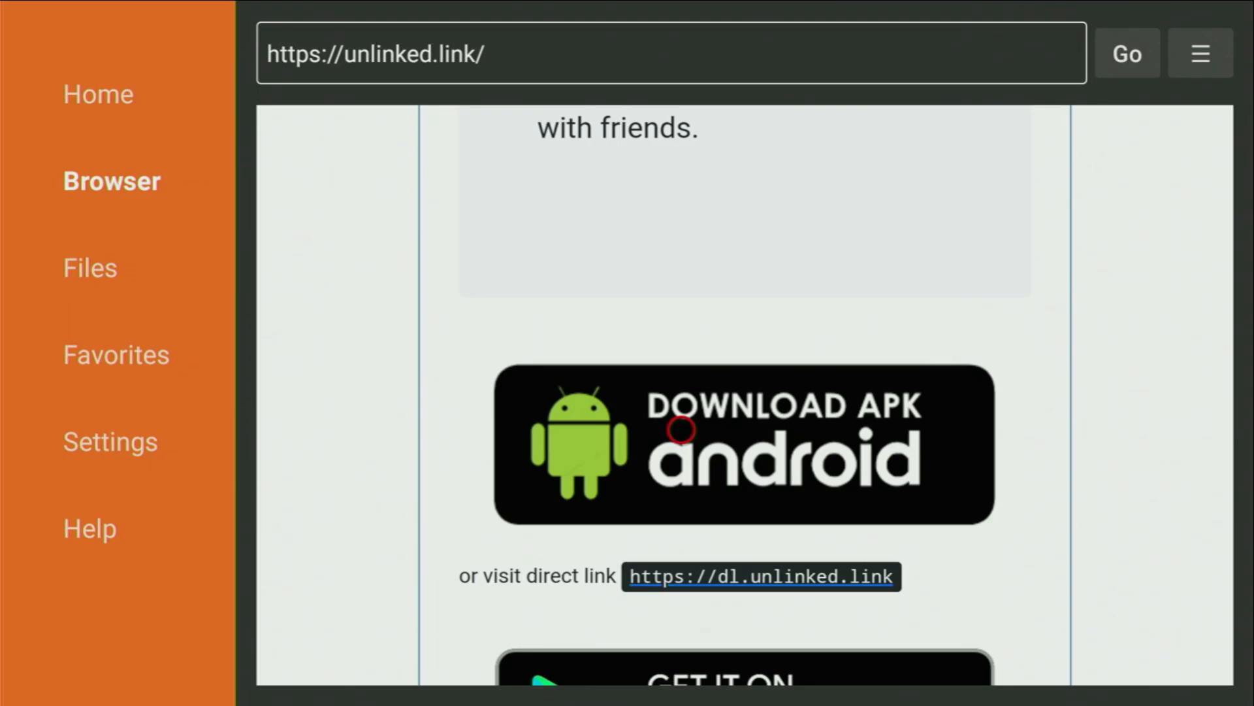
pyautogui.click(742, 444)
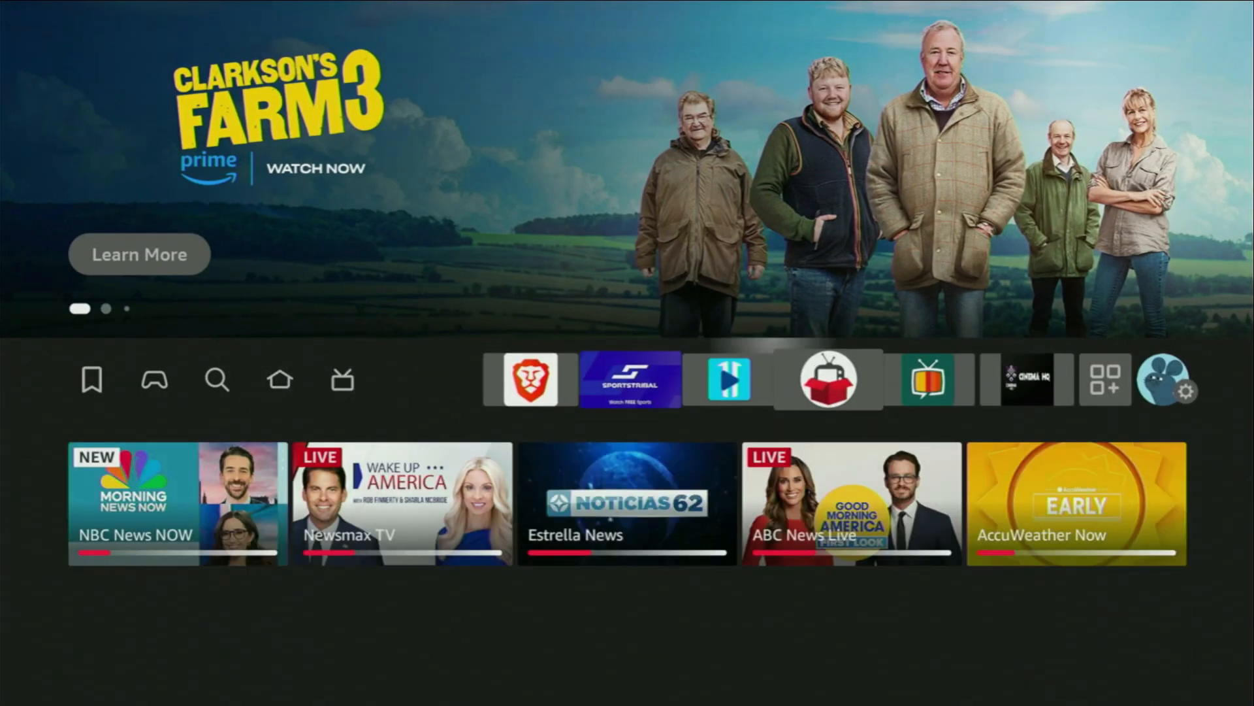
# Step: In Settings' Install unknown apps list, turn Unlinked ON
pyautogui.click(1190, 393)
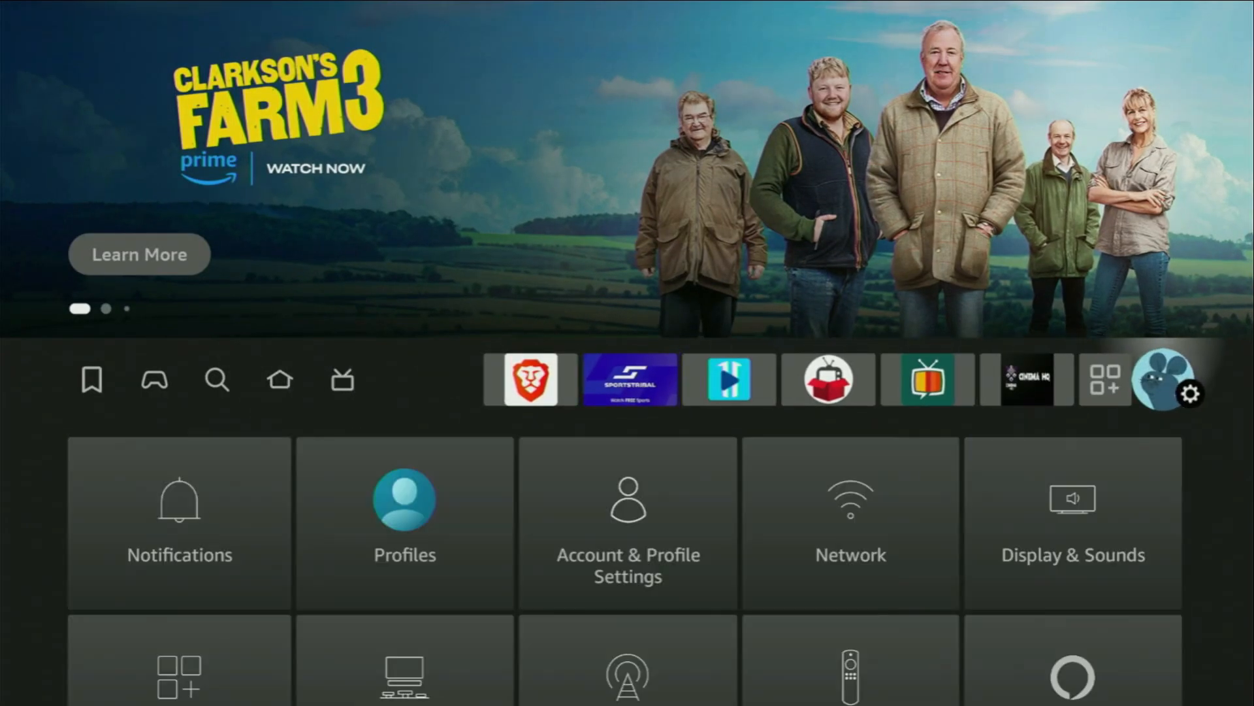
pyautogui.scroll(-3)
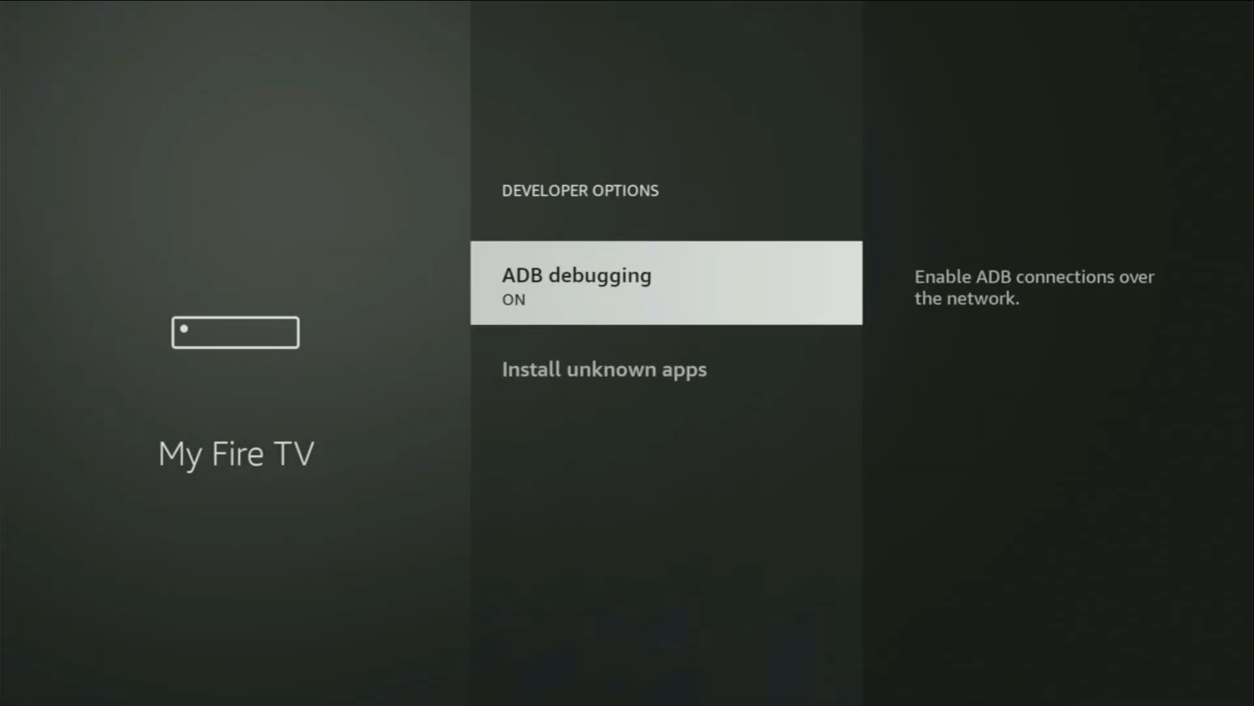
pyautogui.click(604, 369)
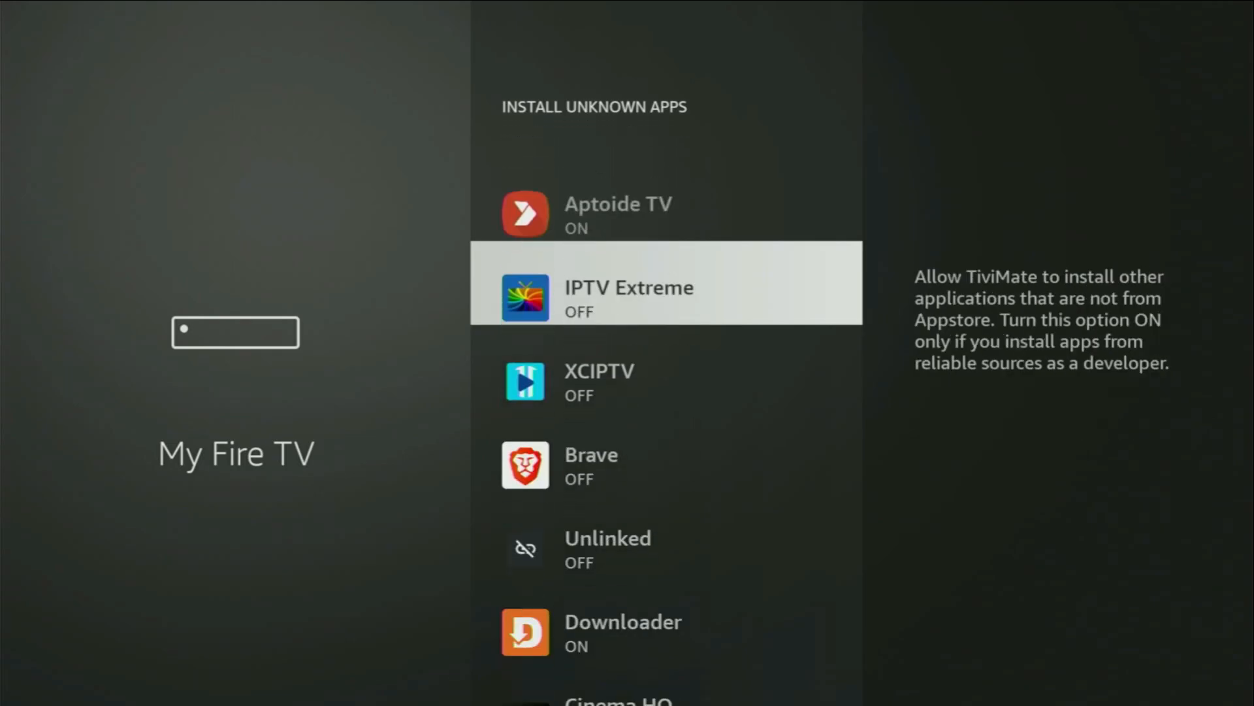
pyautogui.scroll(-3)
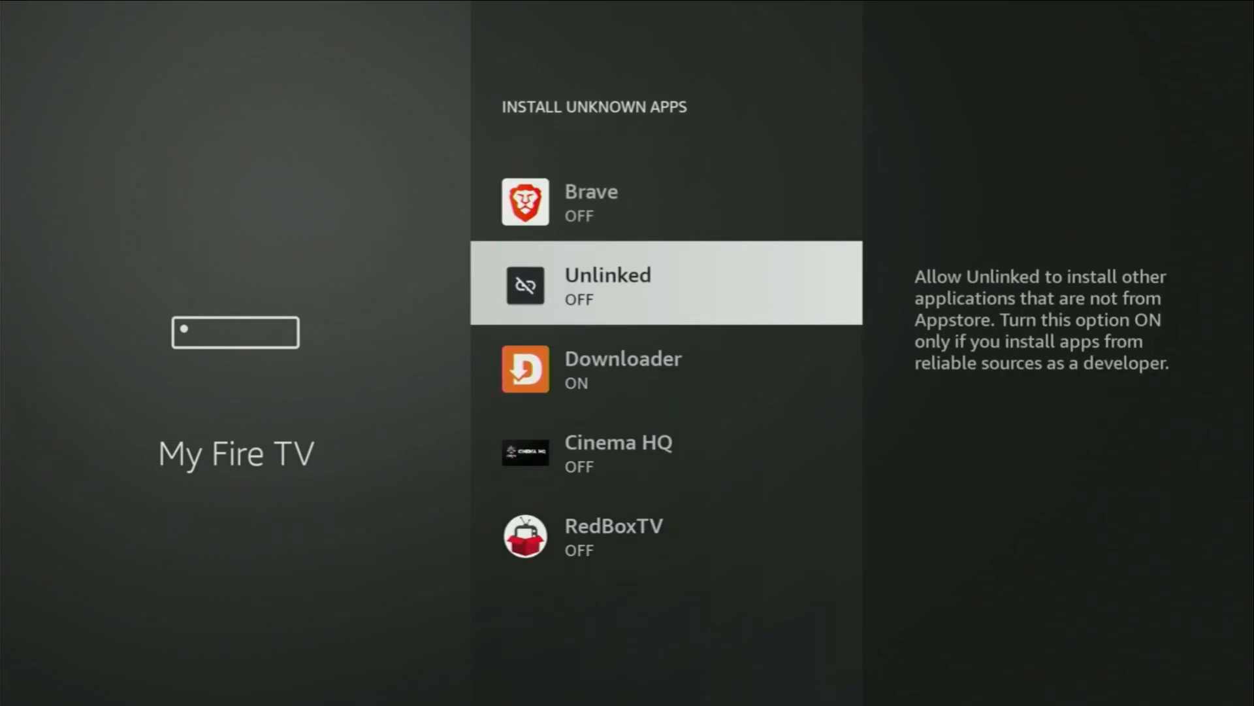
pyautogui.click(665, 283)
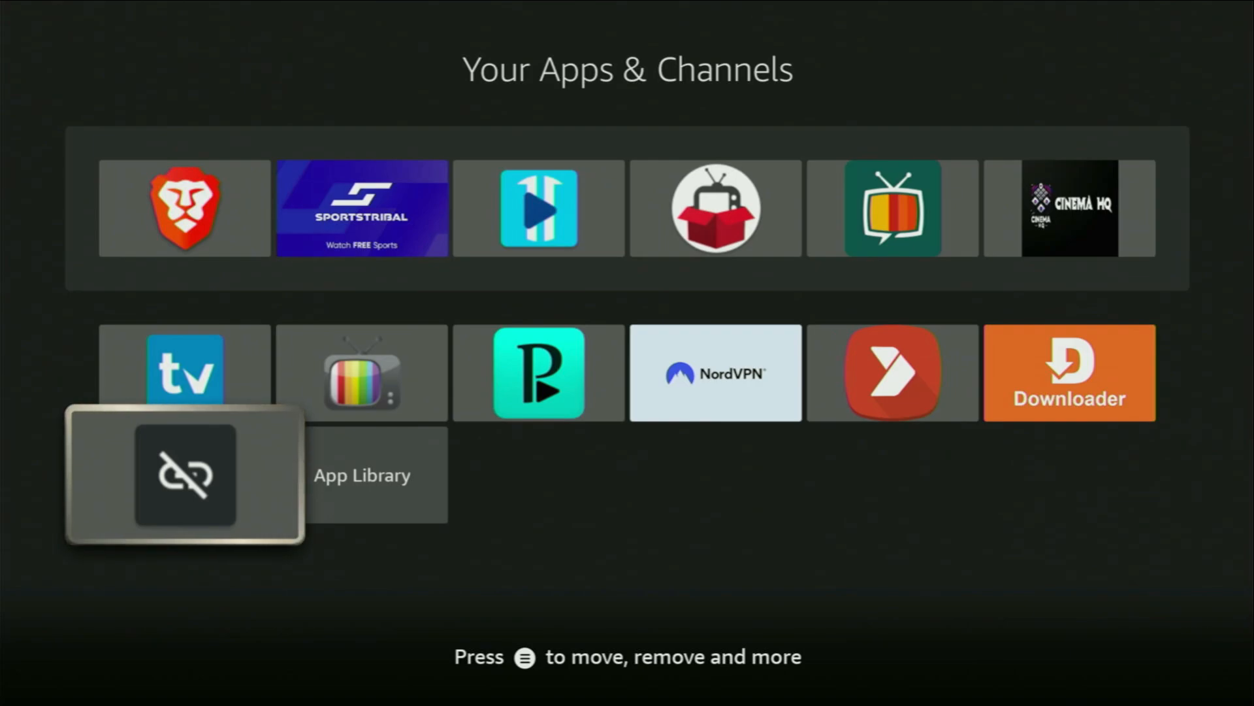
# Step: Launch the installed Unlinked app from Your Apps & Channels
pyautogui.press('menu')
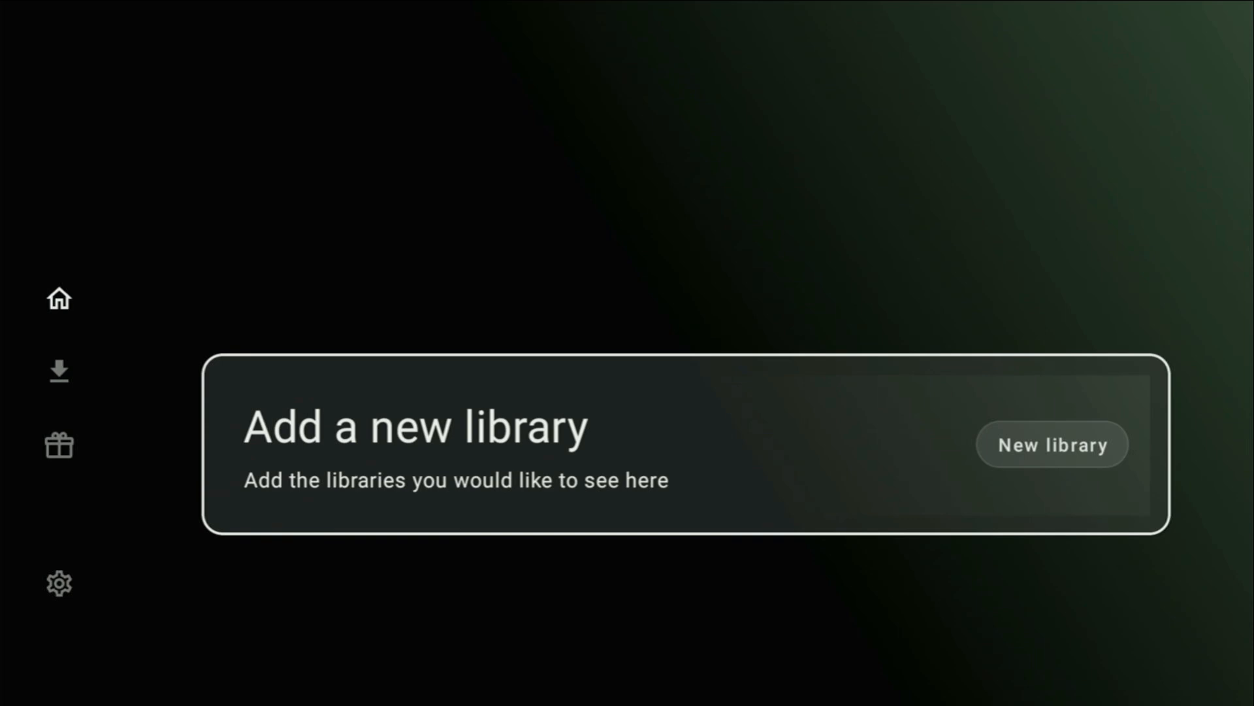
# Step: Choose New library and begin entering library code 96960000
pyautogui.click(1052, 444)
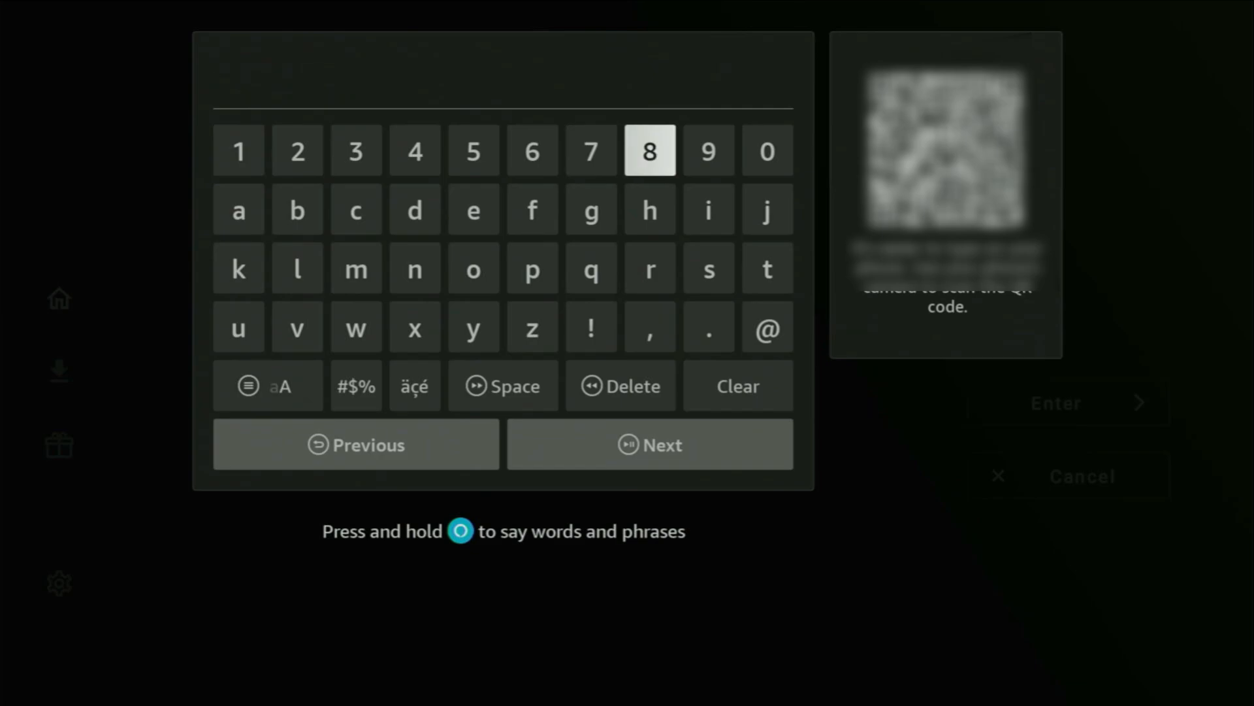
pyautogui.click(707, 150)
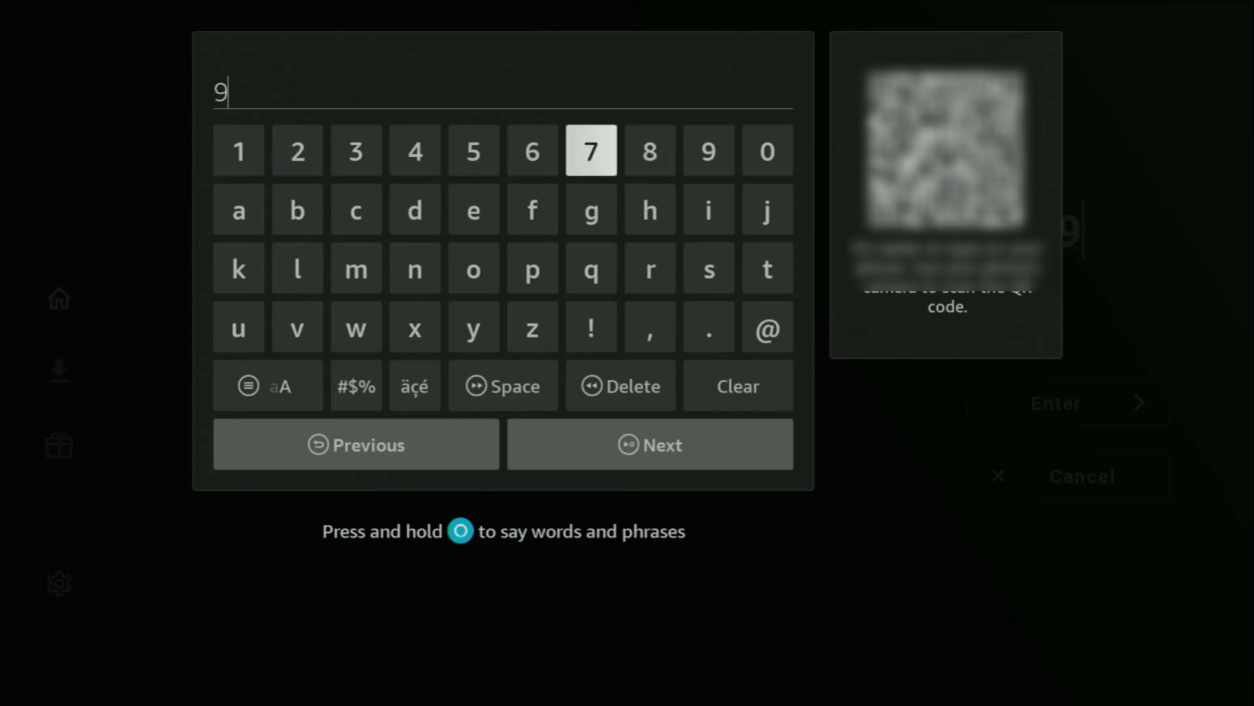
pyautogui.click(707, 151)
pyautogui.write('6960000')
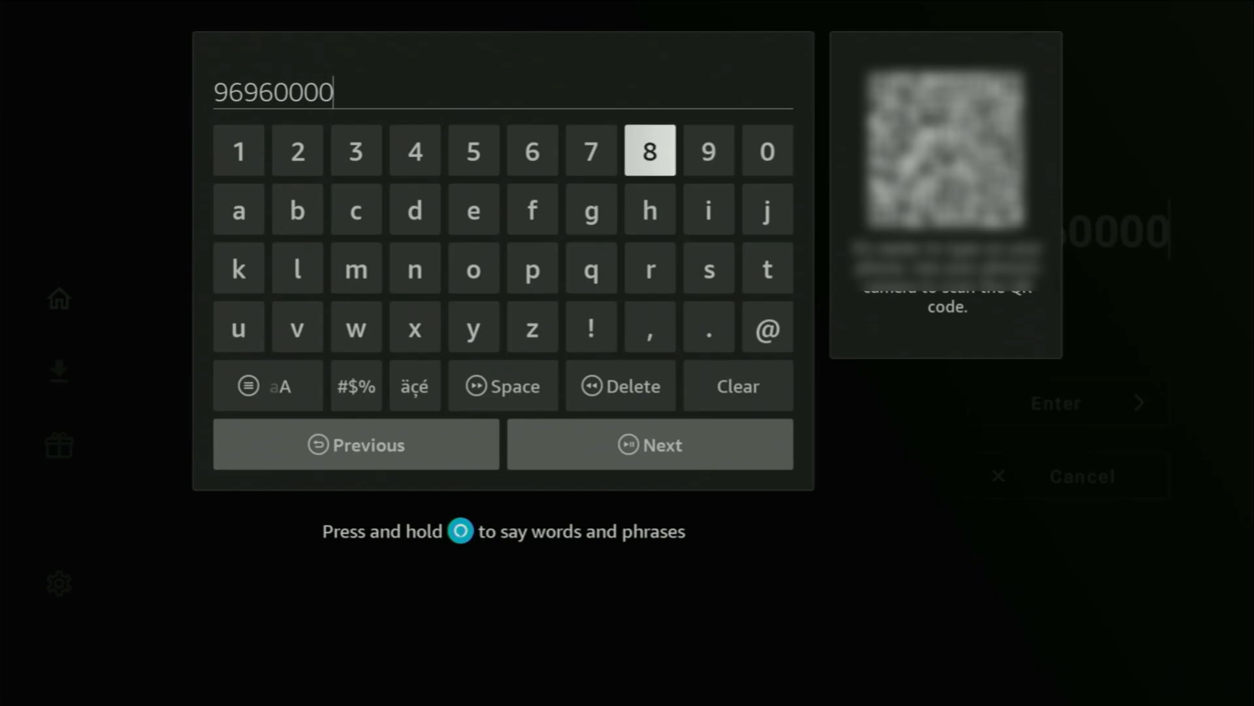
pyautogui.moveTo(620, 385)
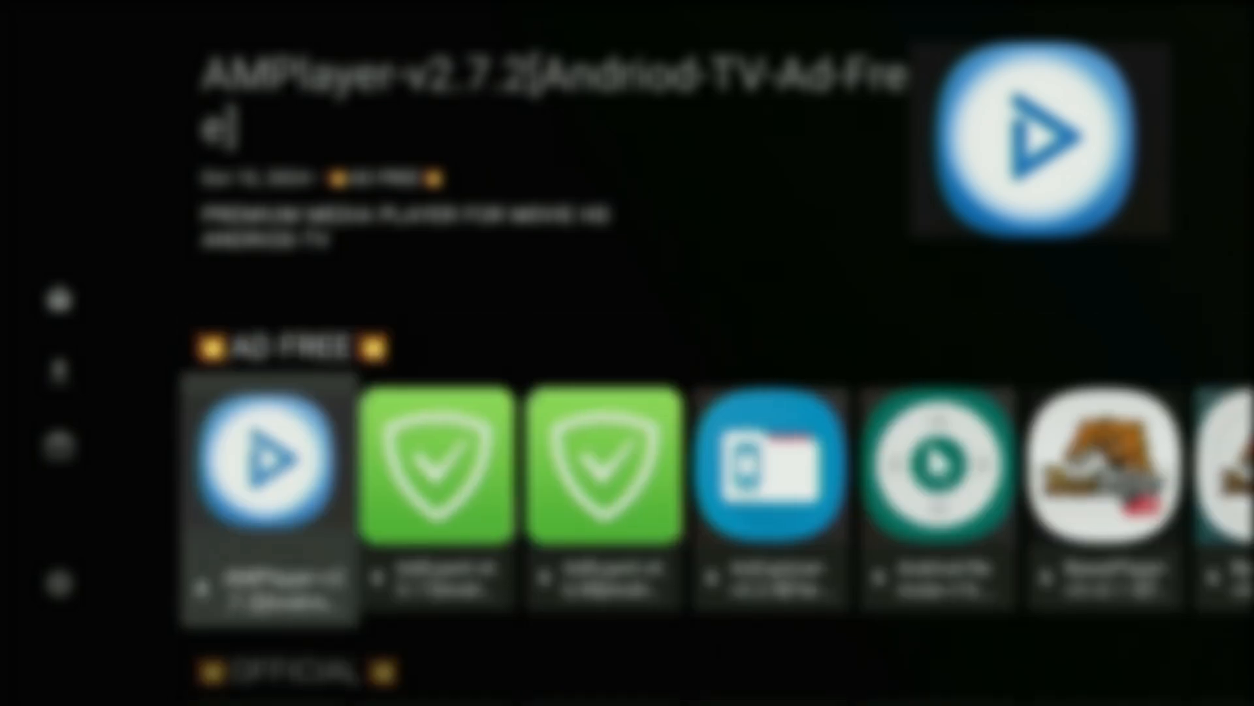
# Step: Scroll through the first library's rows, such as Ad Free and Paid Subs
pyautogui.hscroll(3)
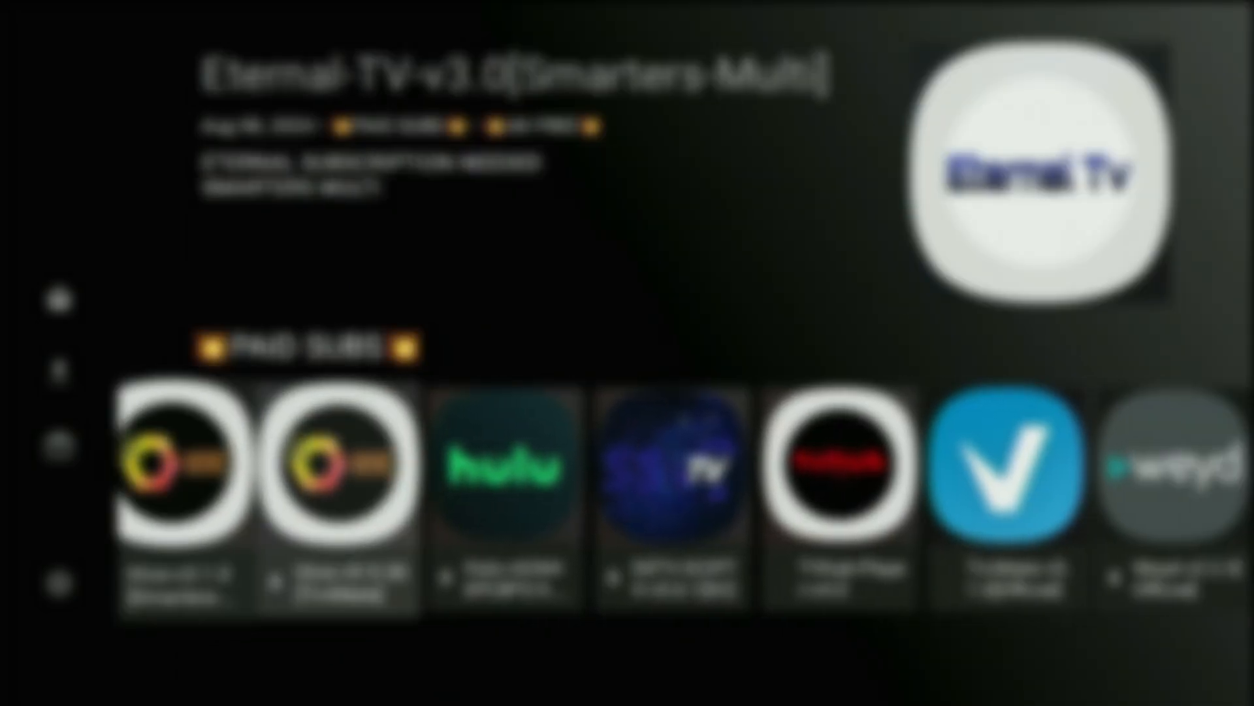
pyautogui.hscroll(3)
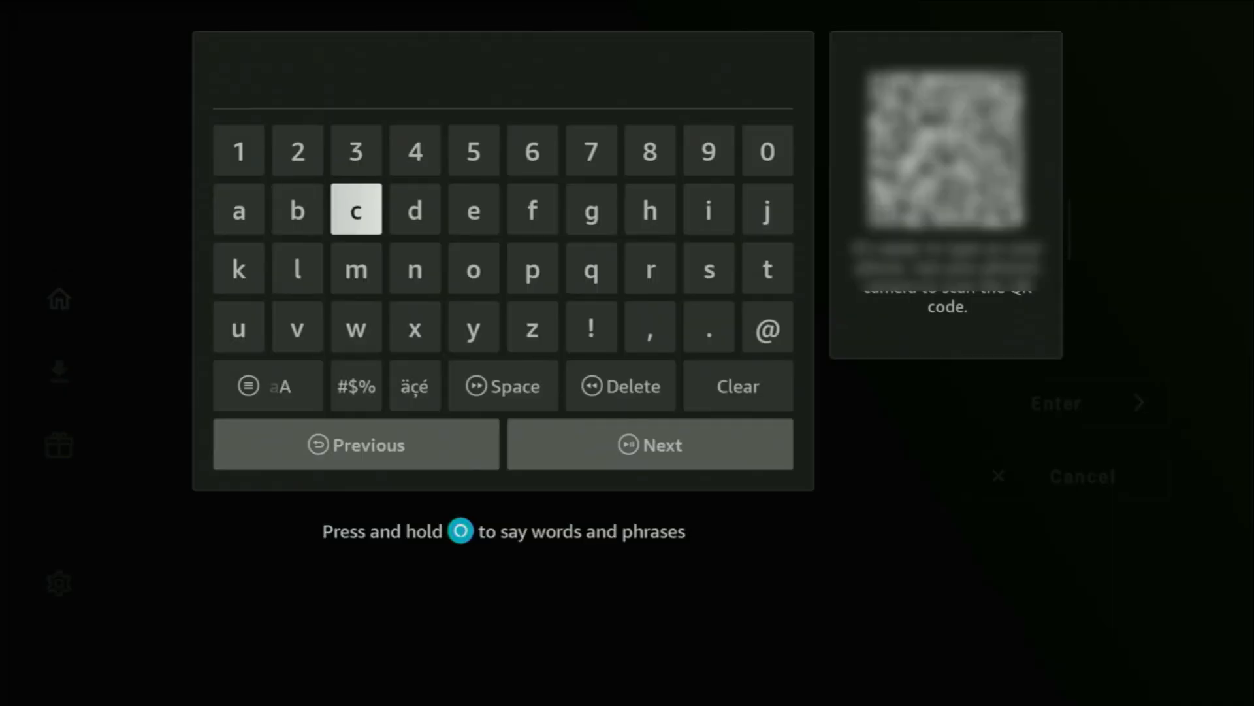
# Step: Type the second library code beginning with 'firesti' on the on-screen keyboard
pyautogui.click(531, 209)
pyautogui.write('firesti')
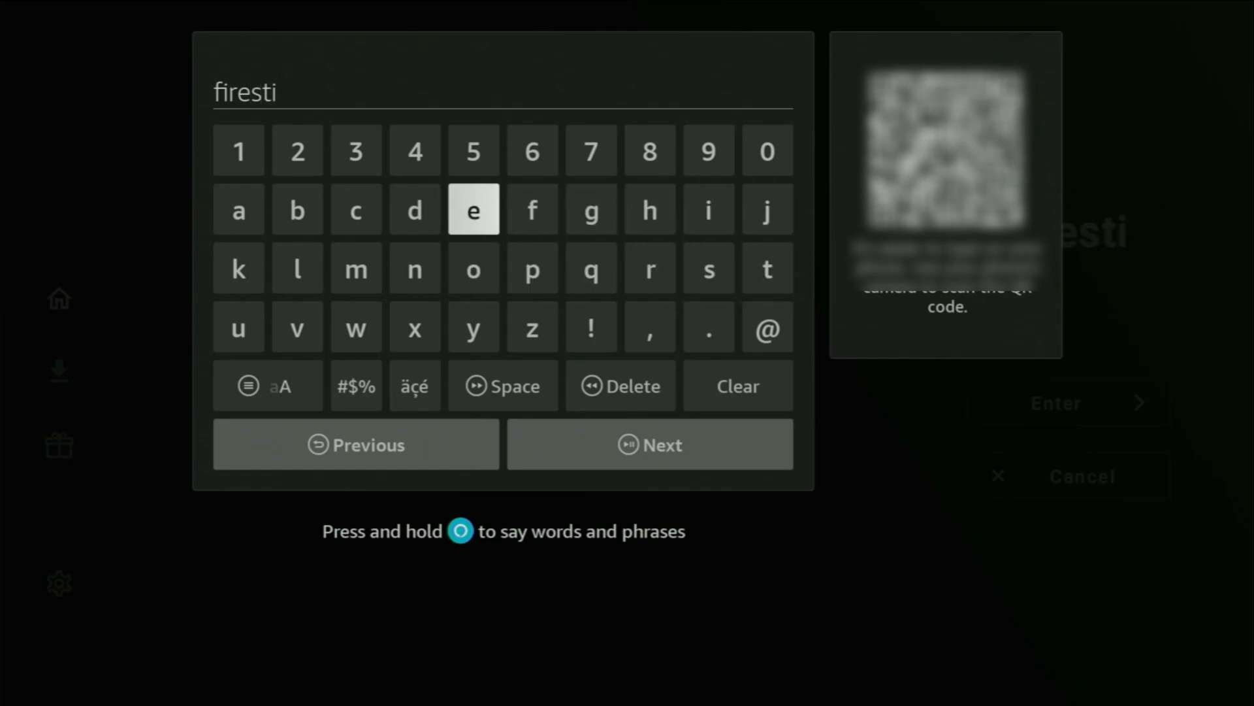
pyautogui.click(238, 268)
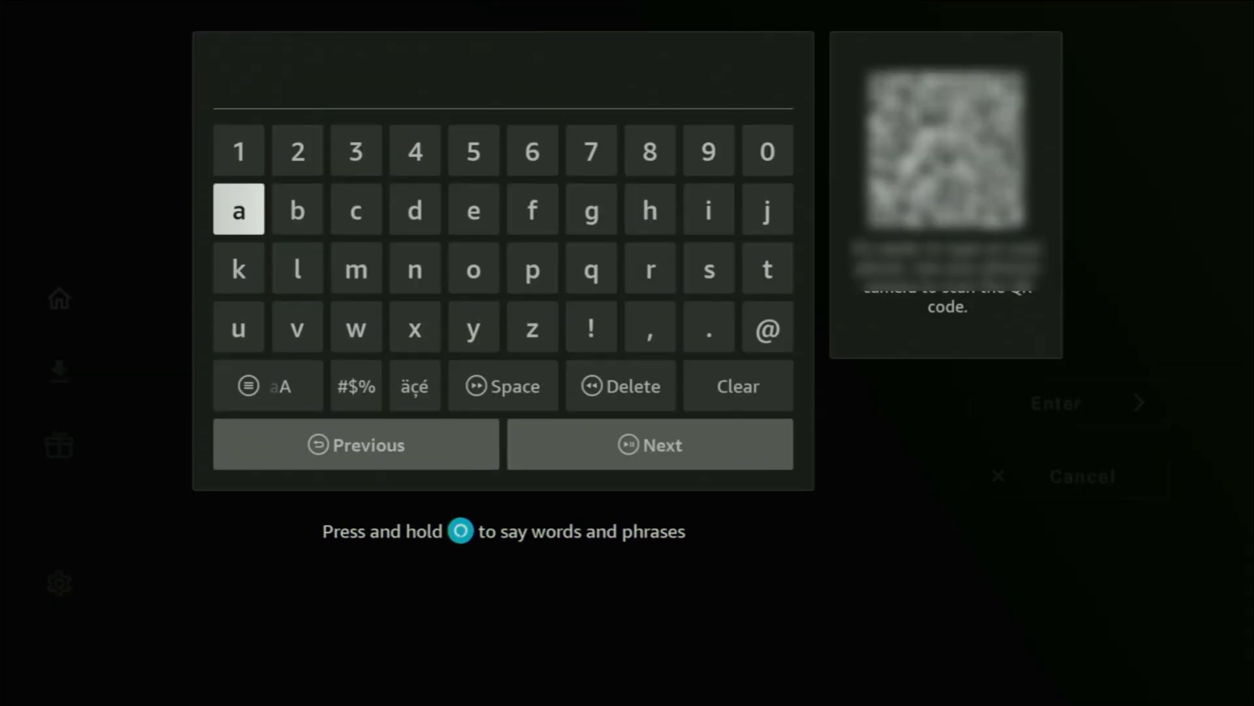
pyautogui.click(591, 150)
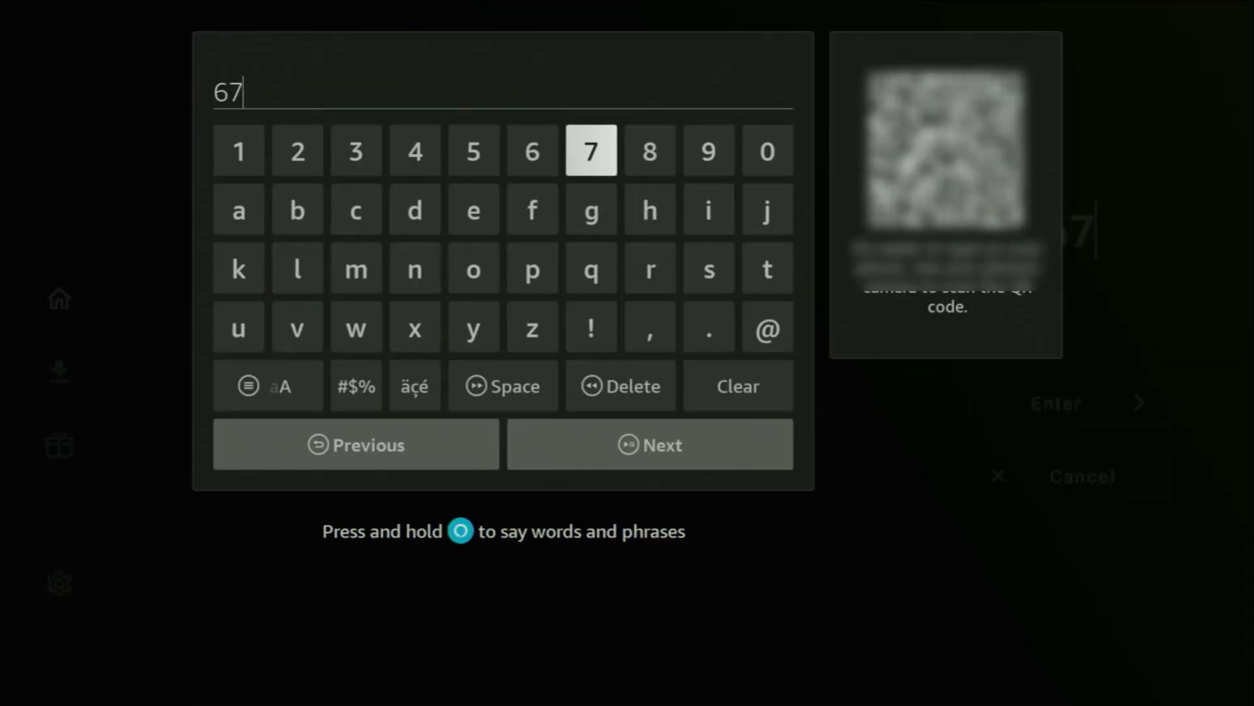
pyautogui.click(473, 151)
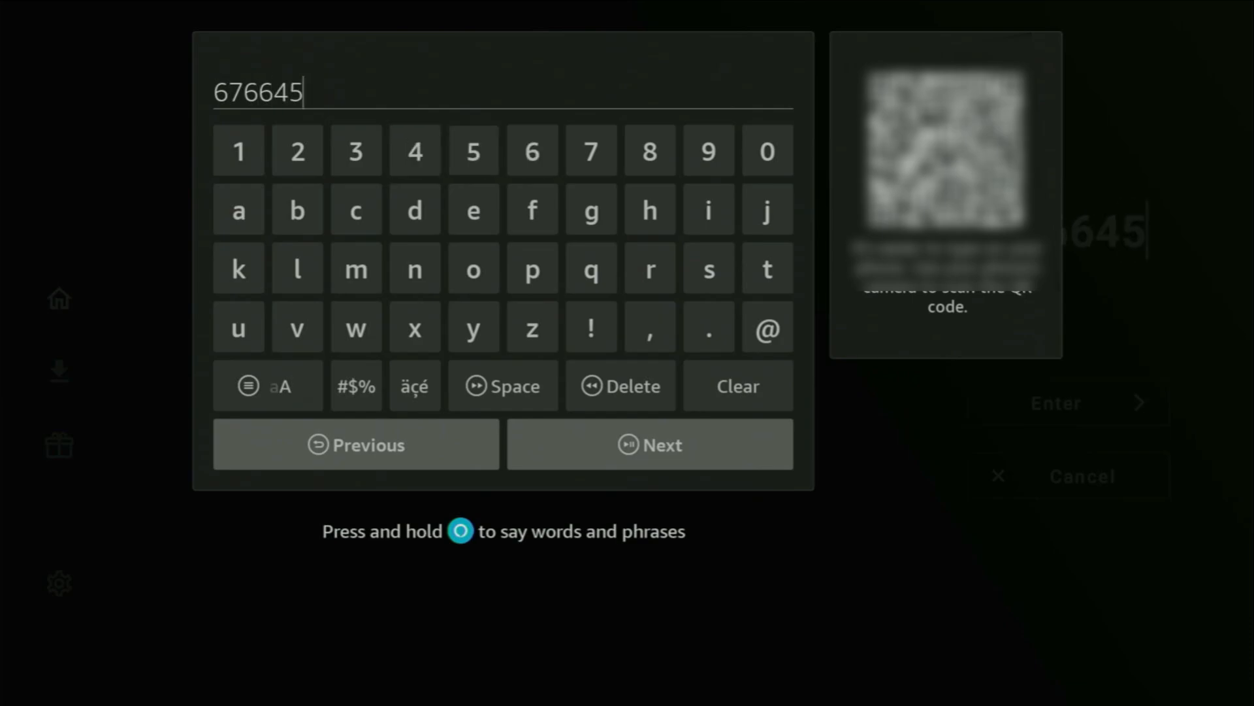
pyautogui.click(589, 150)
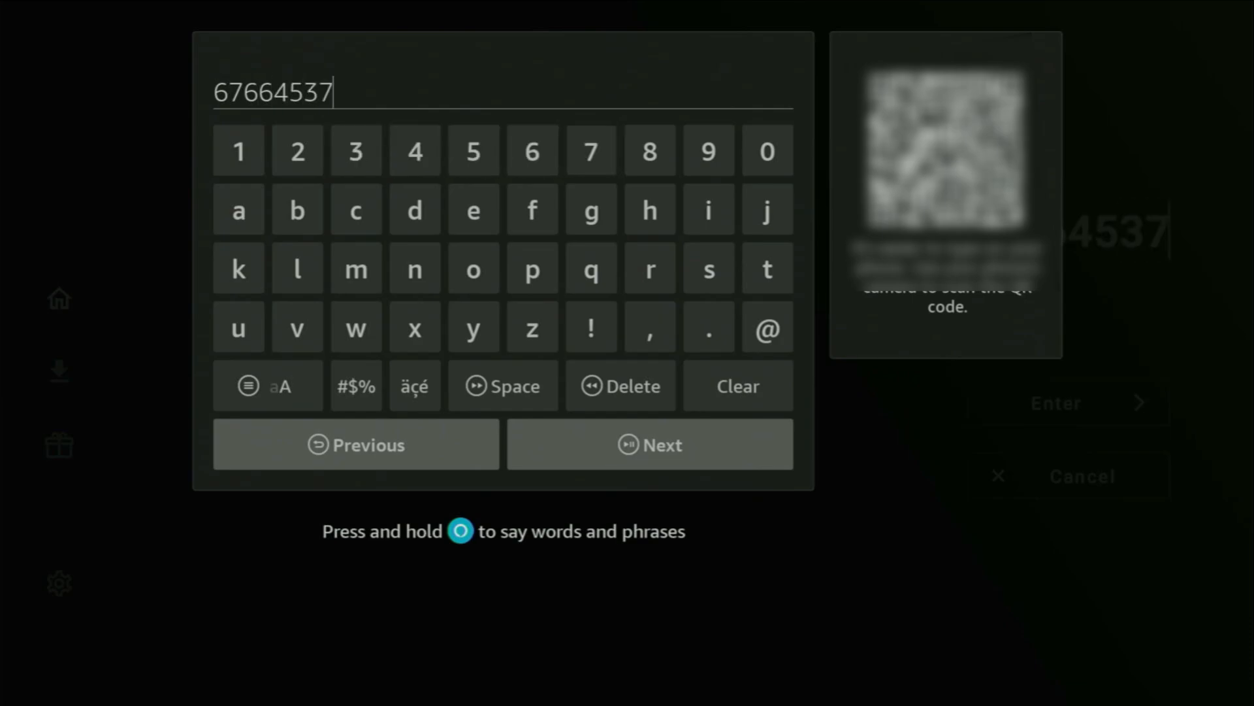
pyautogui.moveTo(591, 268)
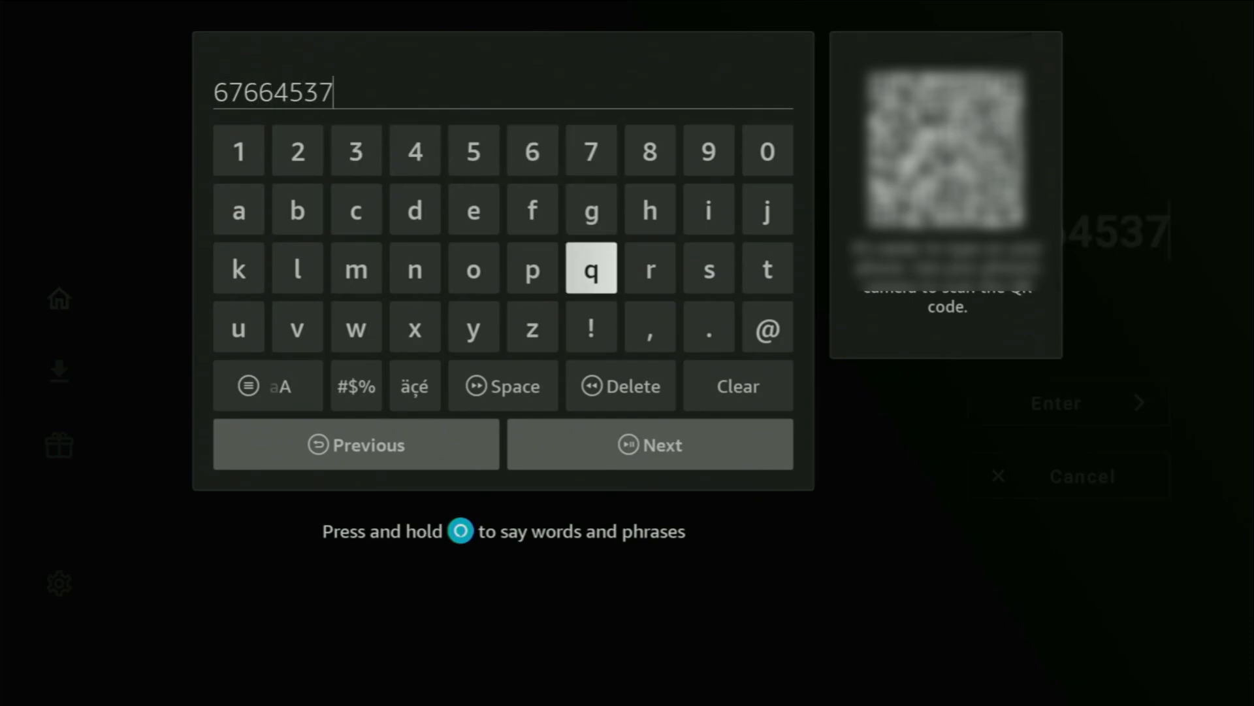
pyautogui.click(648, 445)
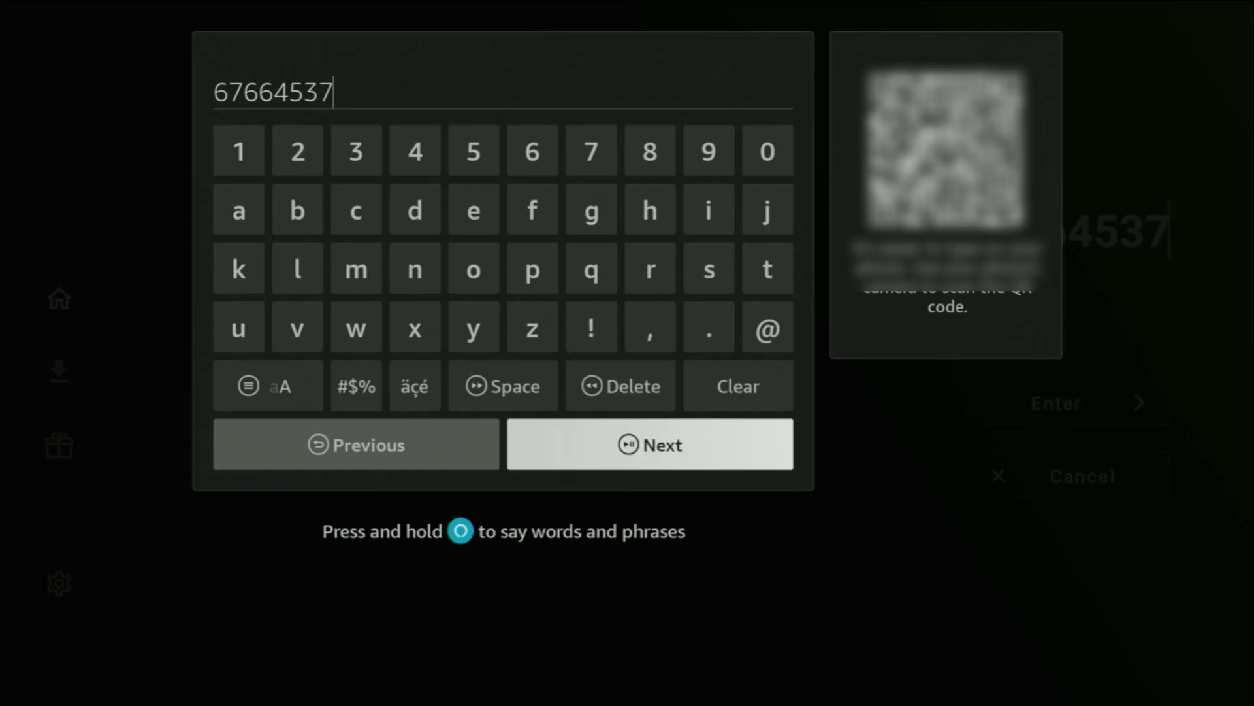